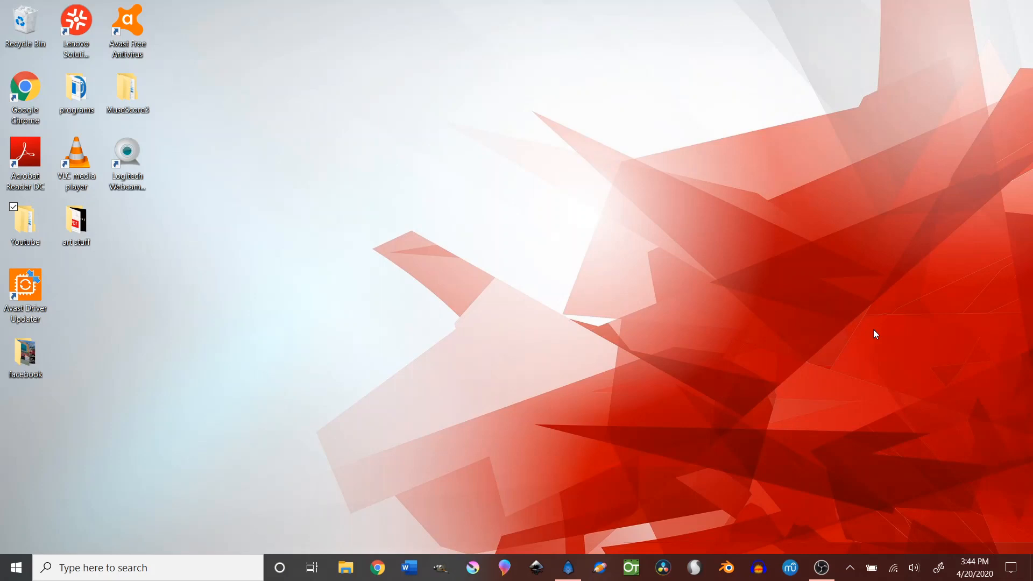
mouse_move(656, 398)
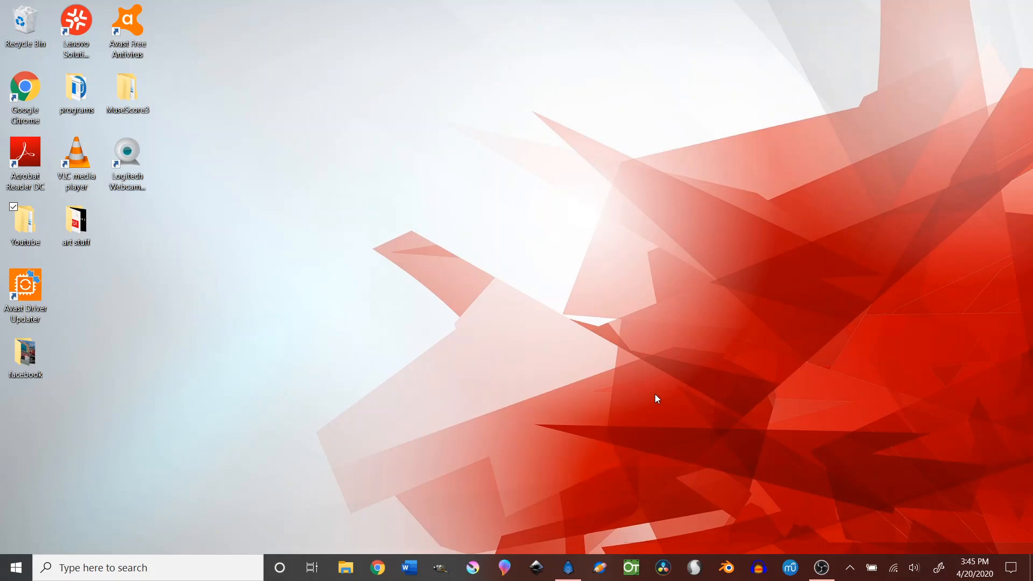
mouse_move(570, 547)
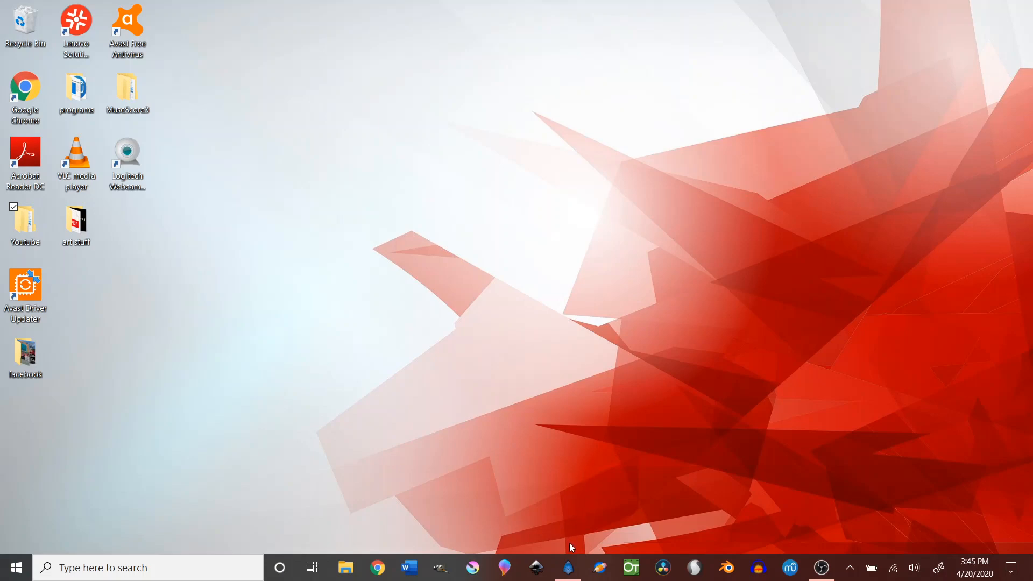
mouse_move(567, 567)
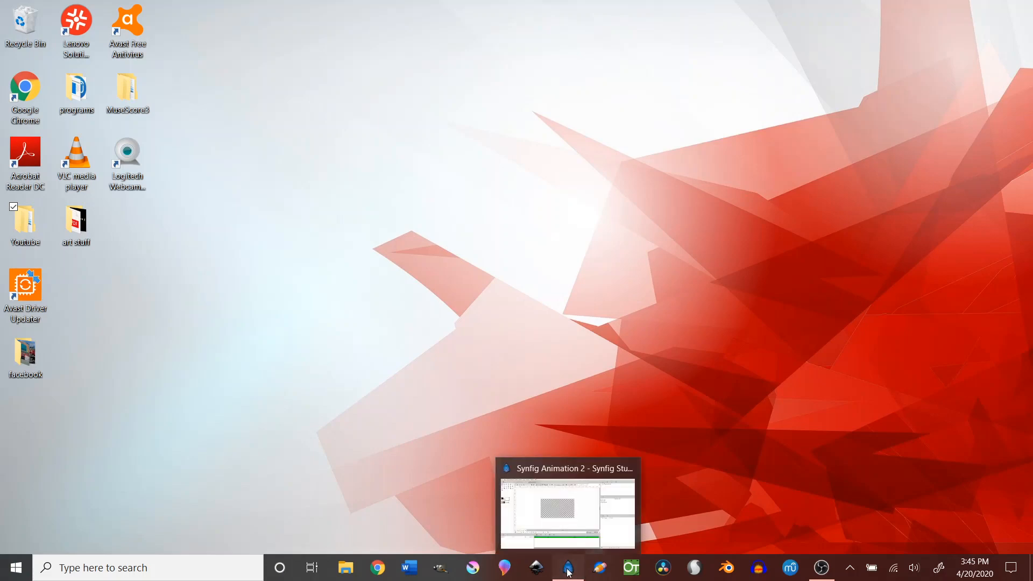
Bring the Synfig Studio window back to the front from the taskbar
left_click(567, 567)
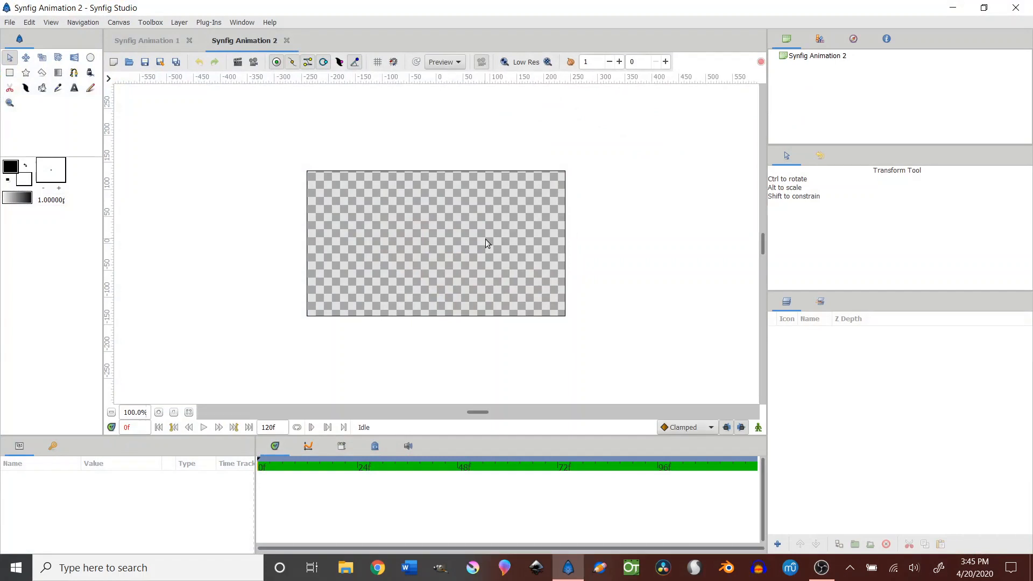
mouse_move(518, 279)
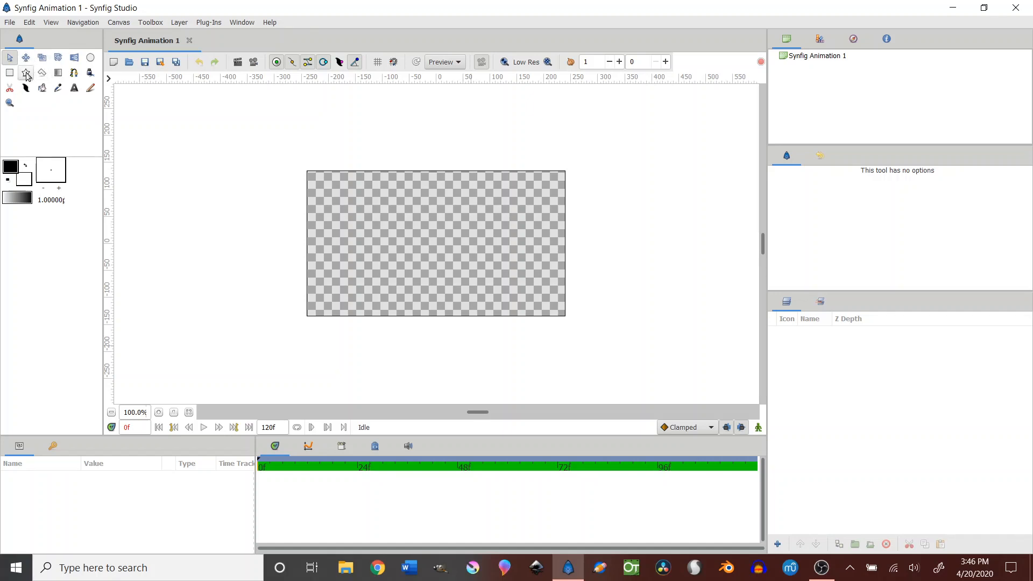
Scribble freehand wavy lines and a small loop across the Synfig canvas with the Sketch tool
left_click(26, 72)
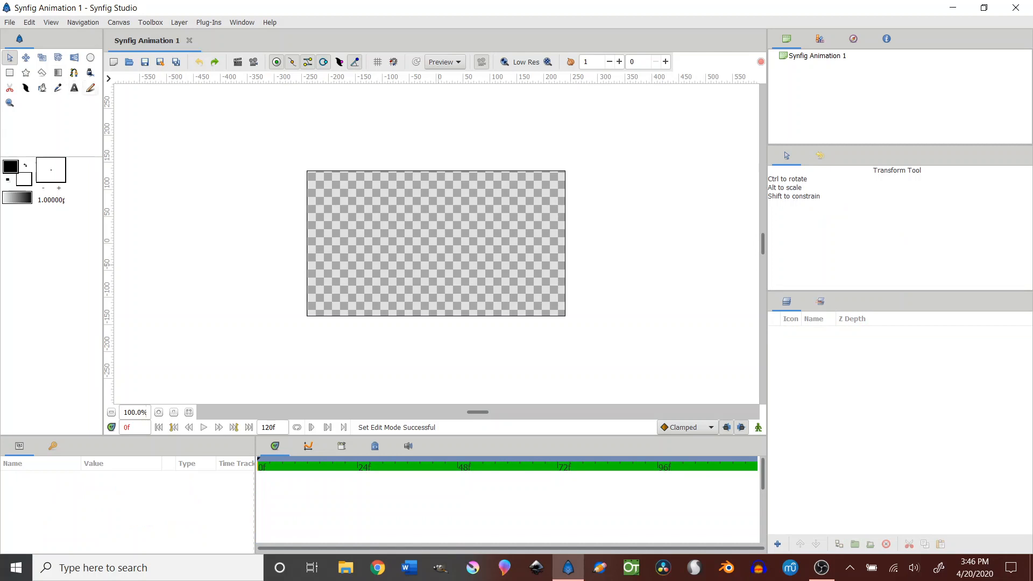
left_click(90, 87)
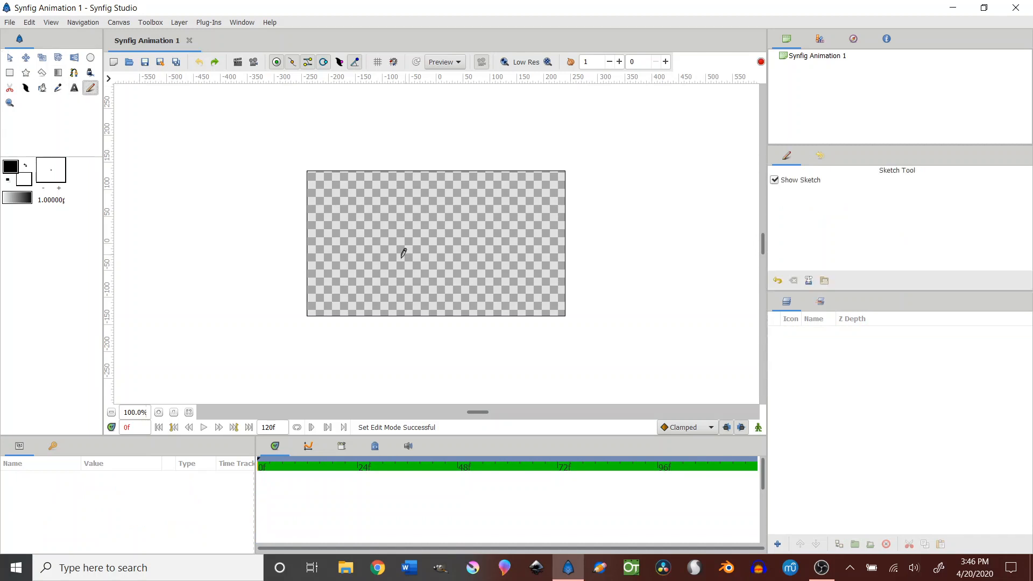
mouse_move(392, 227)
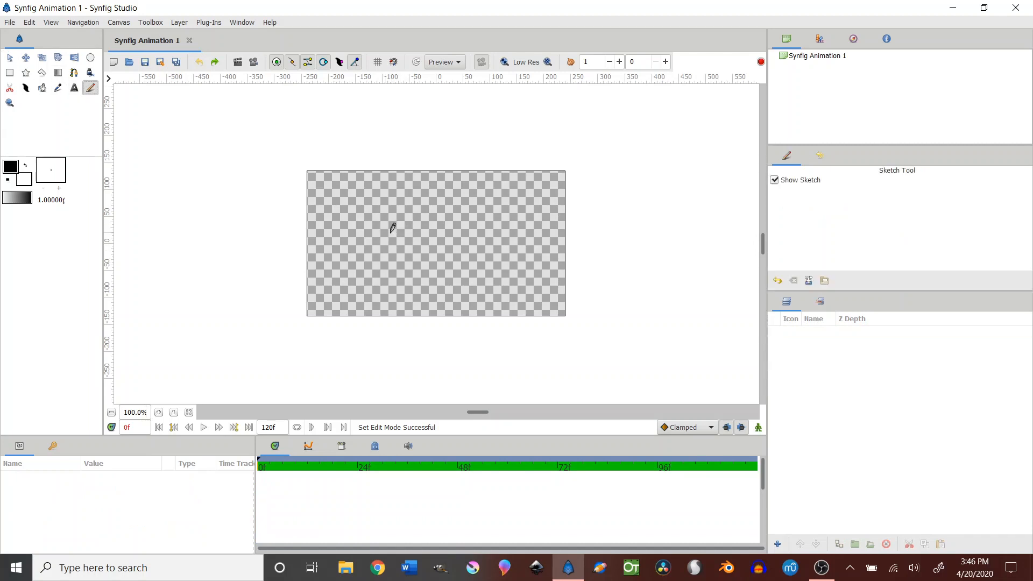
left_click_drag(388, 236, 461, 239)
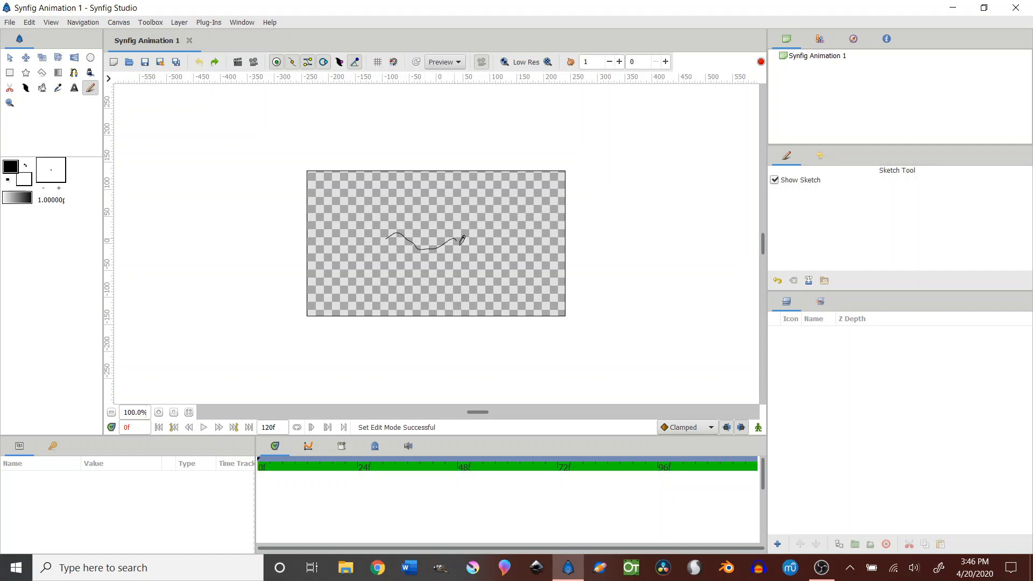
left_click_drag(462, 237, 468, 208)
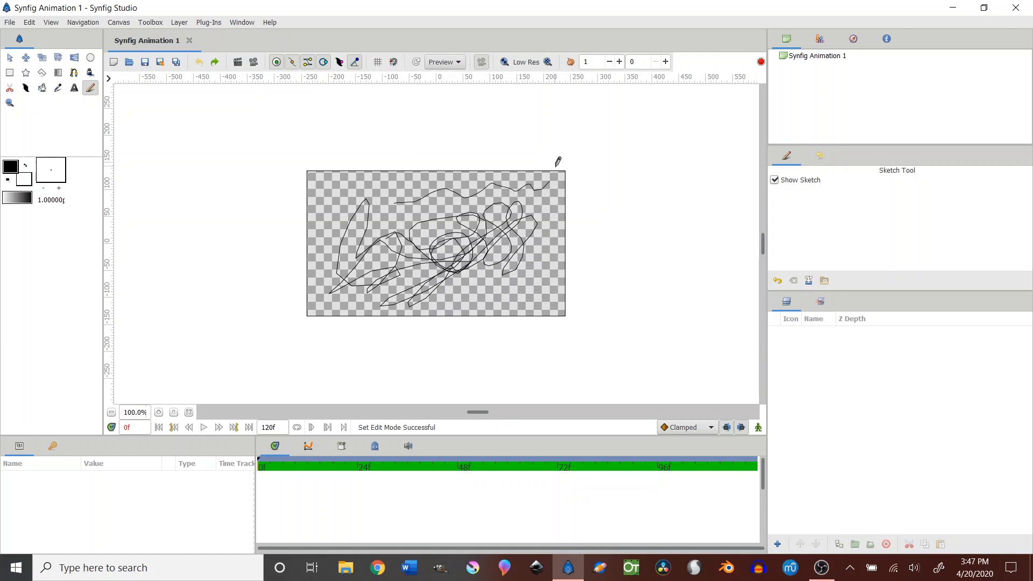
left_click_drag(556, 162, 527, 288)
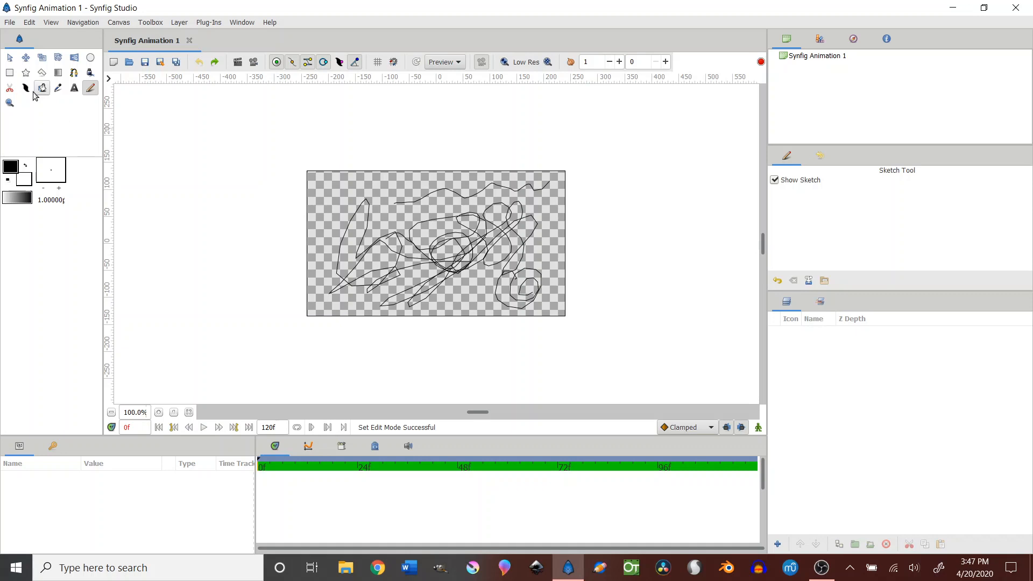
left_click(25, 87)
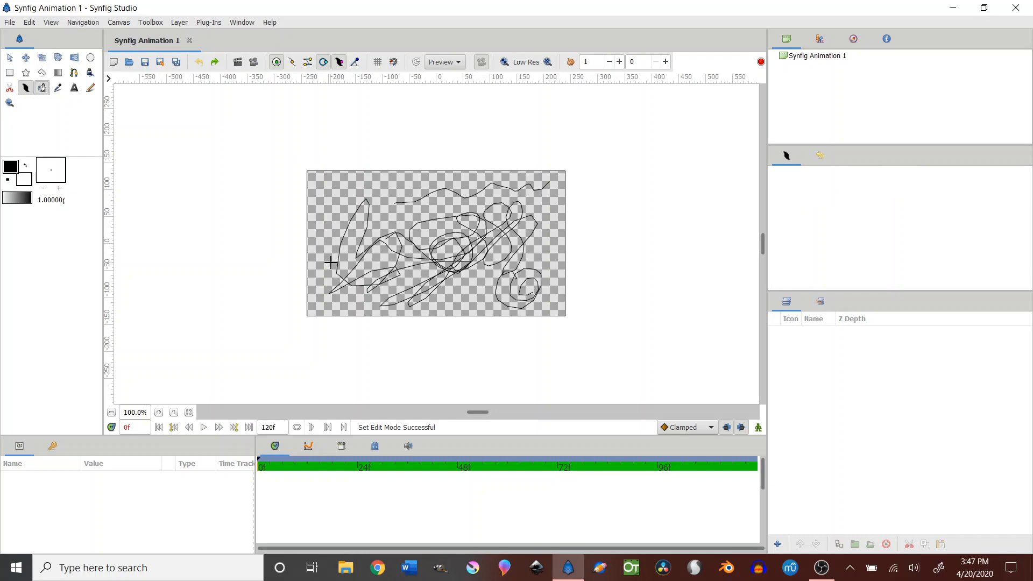
left_click(74, 87)
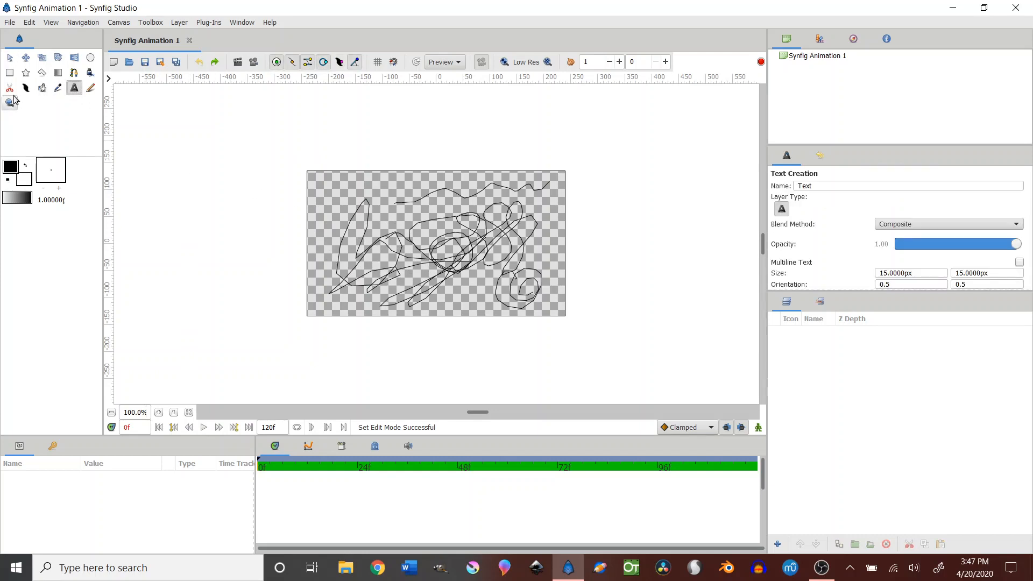
left_click(10, 87)
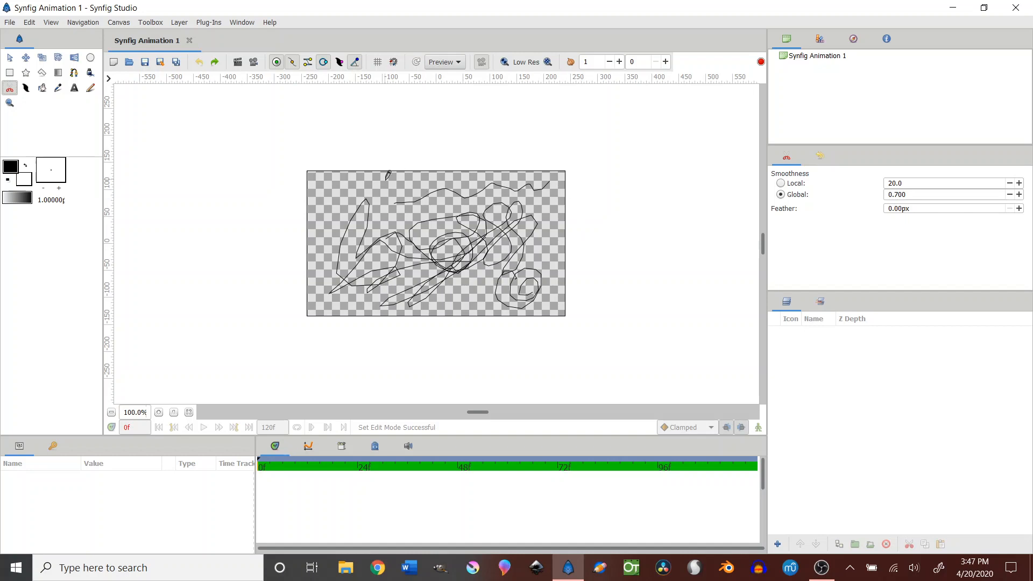
mouse_move(368, 420)
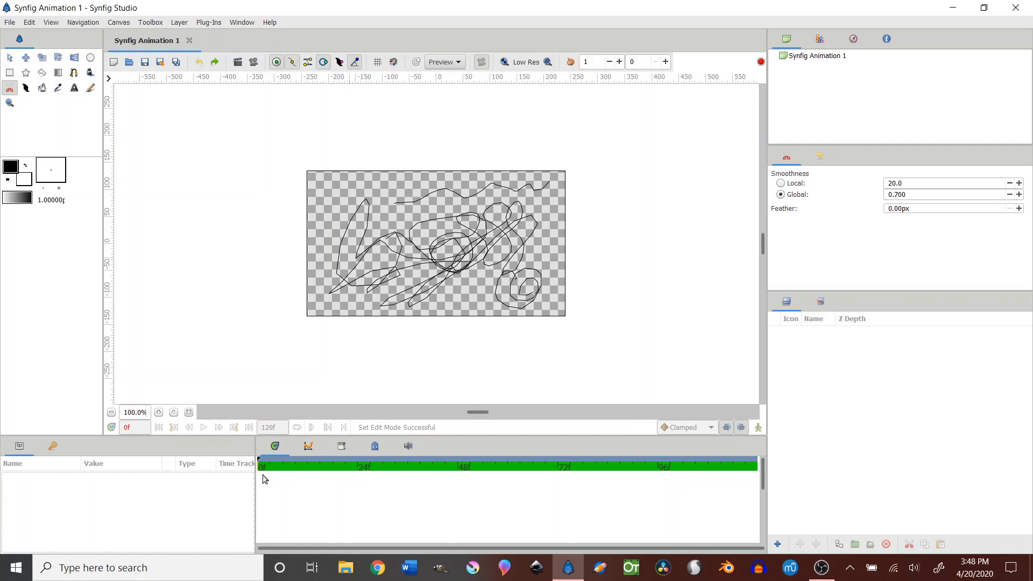
Add a Cut layer and move the current time to frame 7
left_click(260, 466)
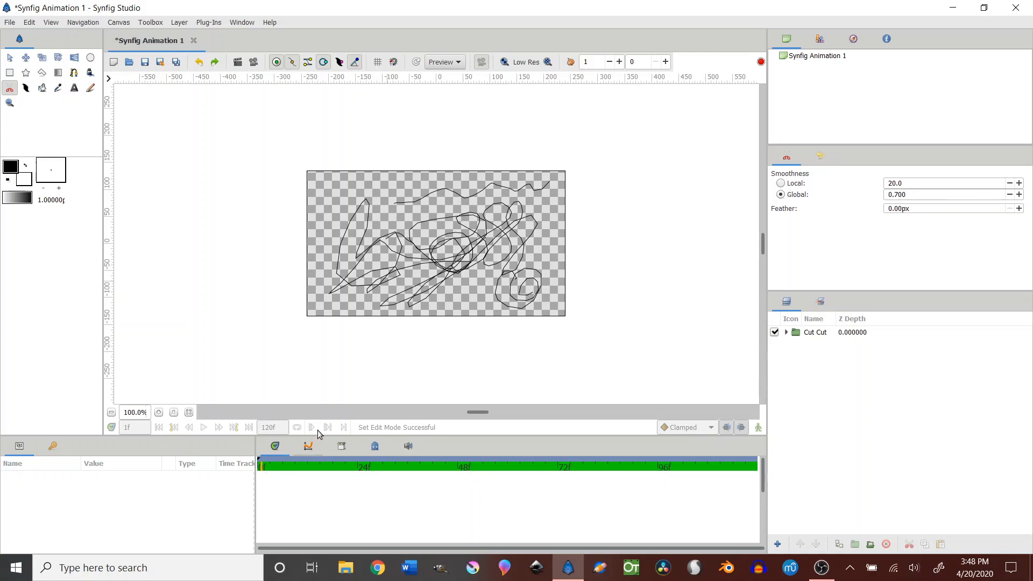
mouse_move(206, 431)
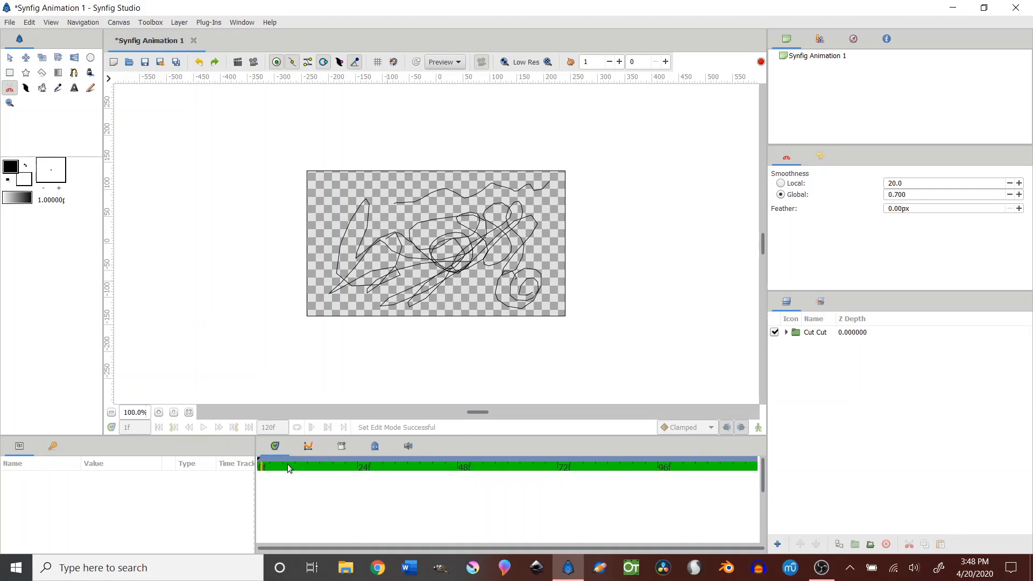
left_click(288, 465)
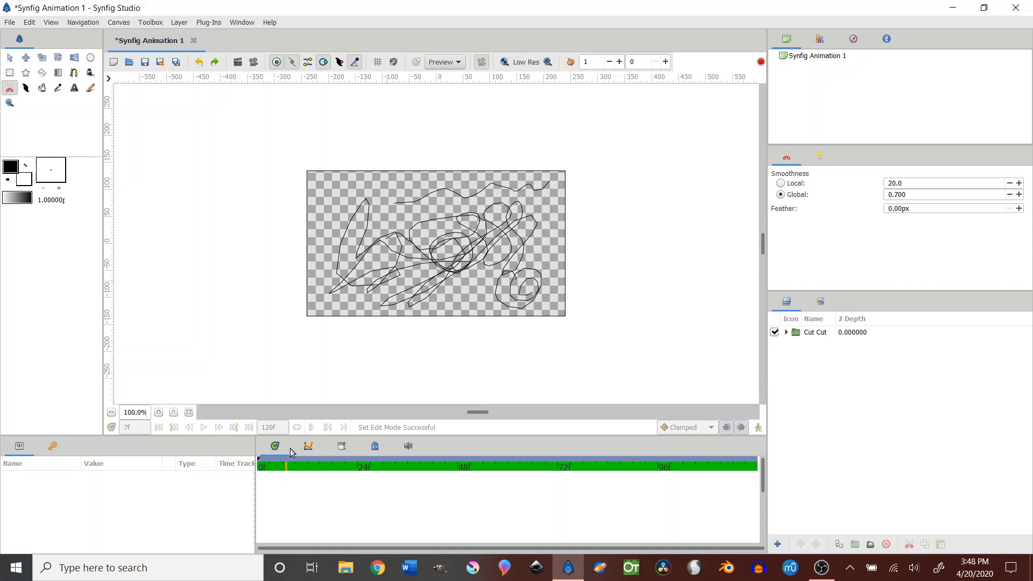
mouse_move(297, 450)
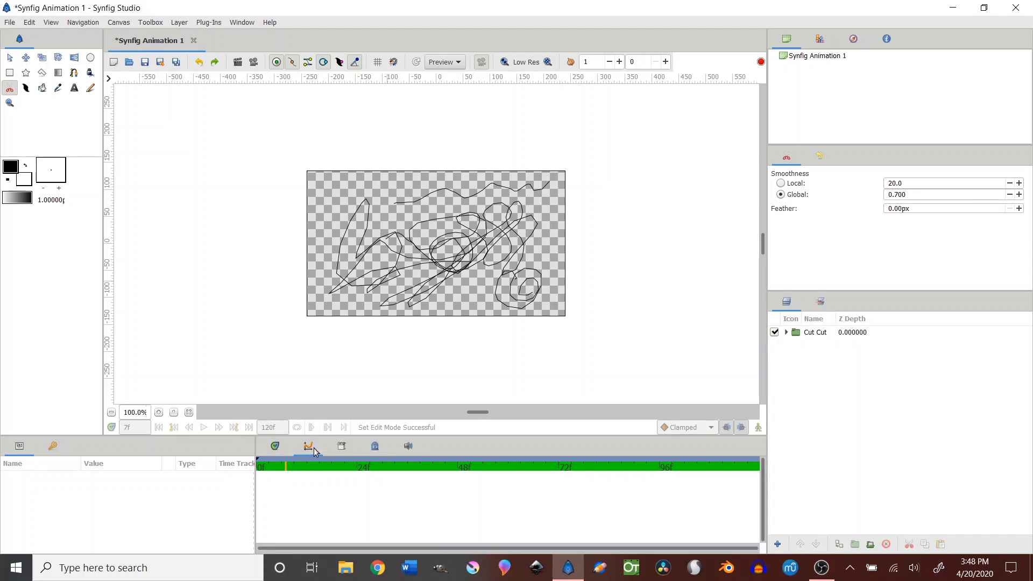
mouse_move(341, 447)
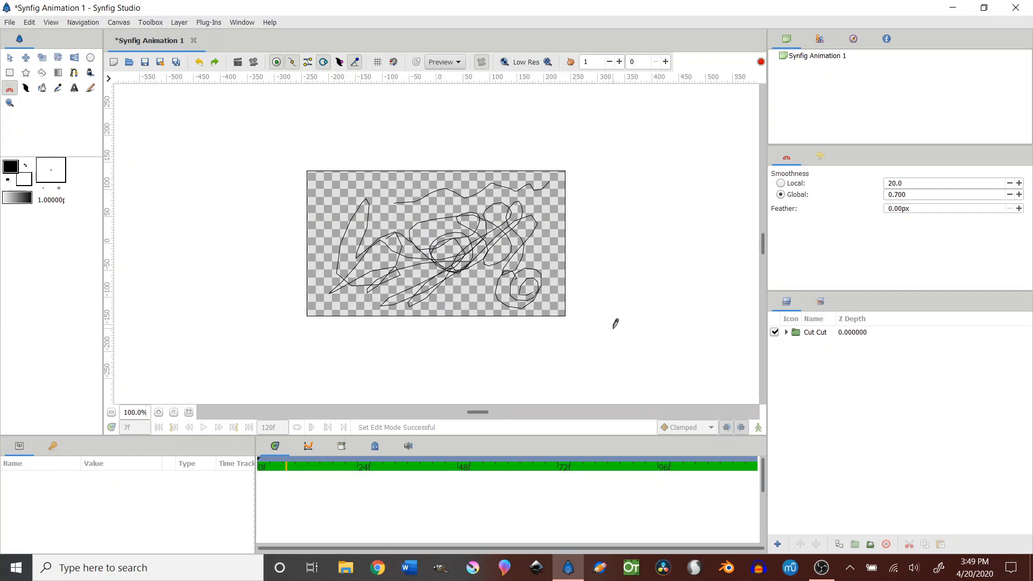
mouse_move(773, 81)
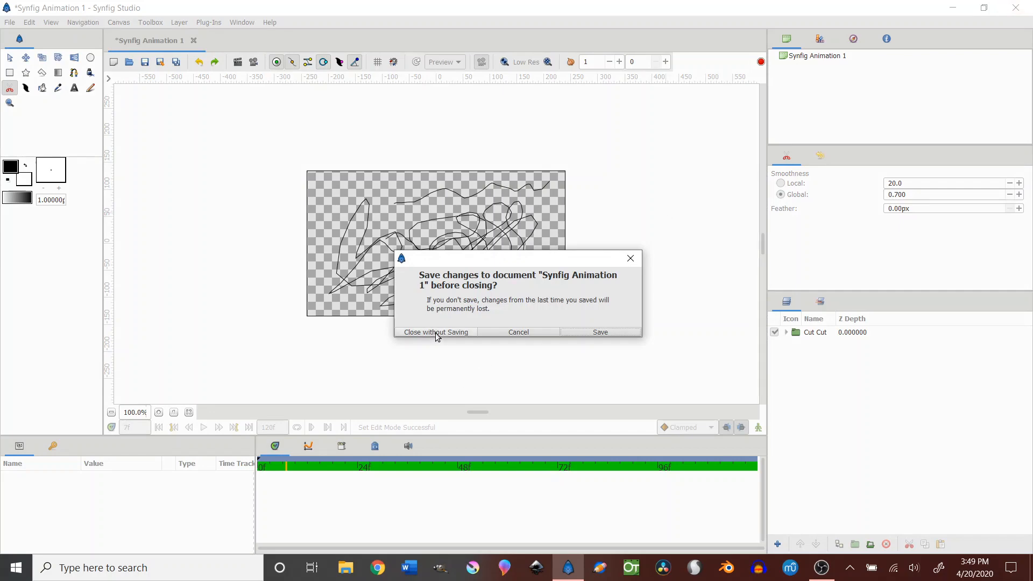
Discard the sketch changes and close the Synfig document without saving
left_click(435, 331)
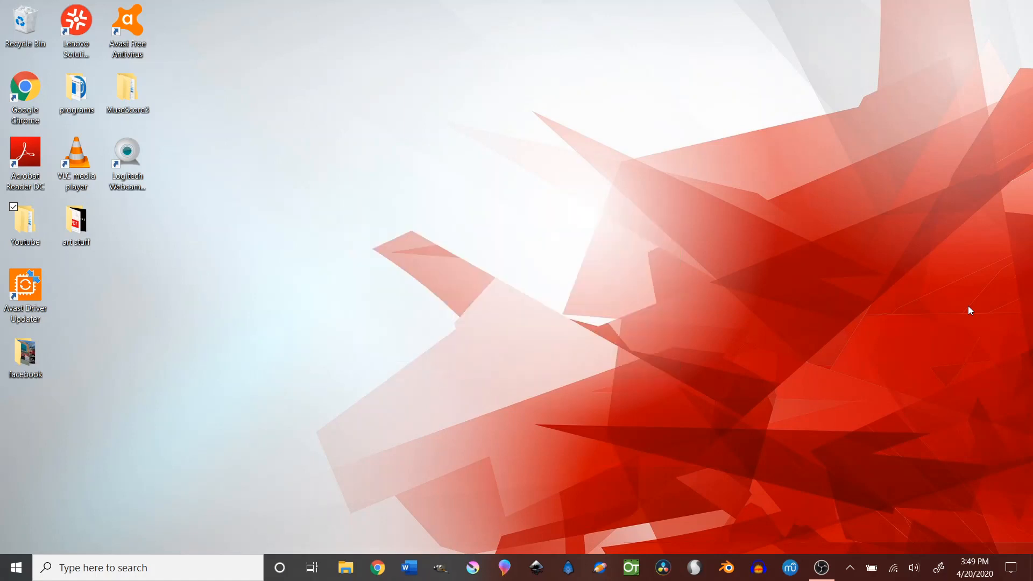
Launch OpenToonz from the taskbar and dismiss its update availability notice
left_click(630, 567)
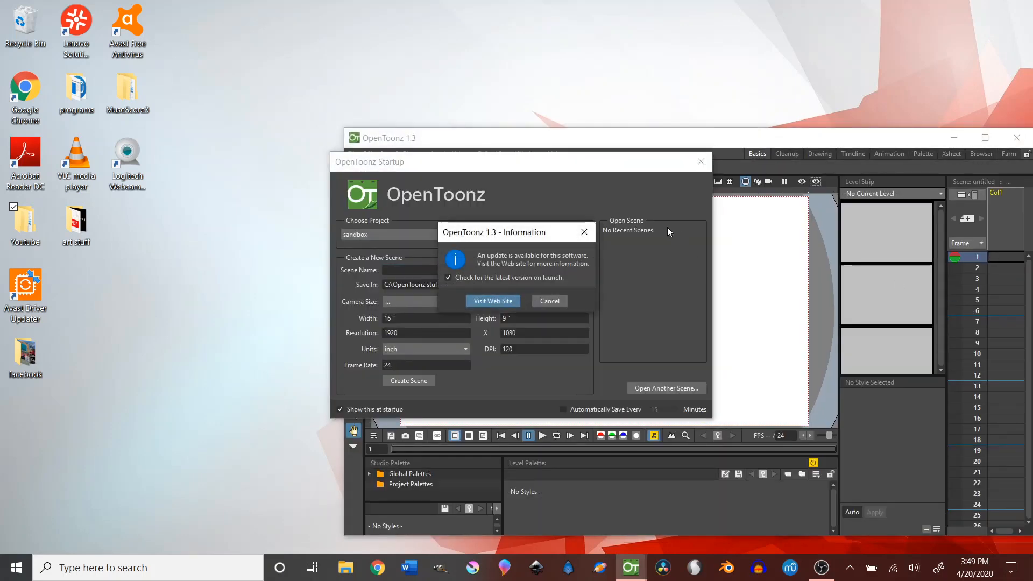
mouse_move(582, 233)
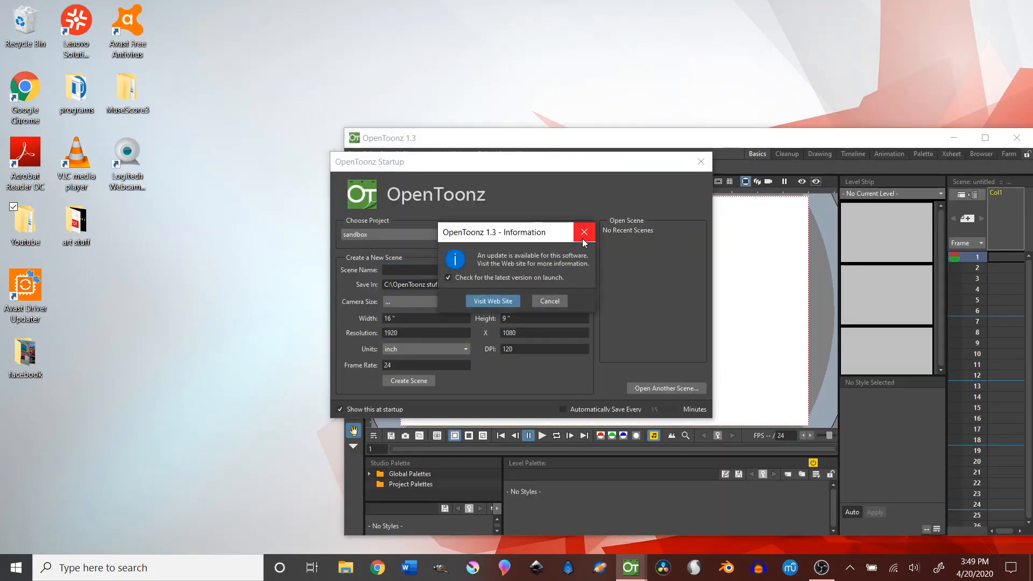
left_click(582, 233)
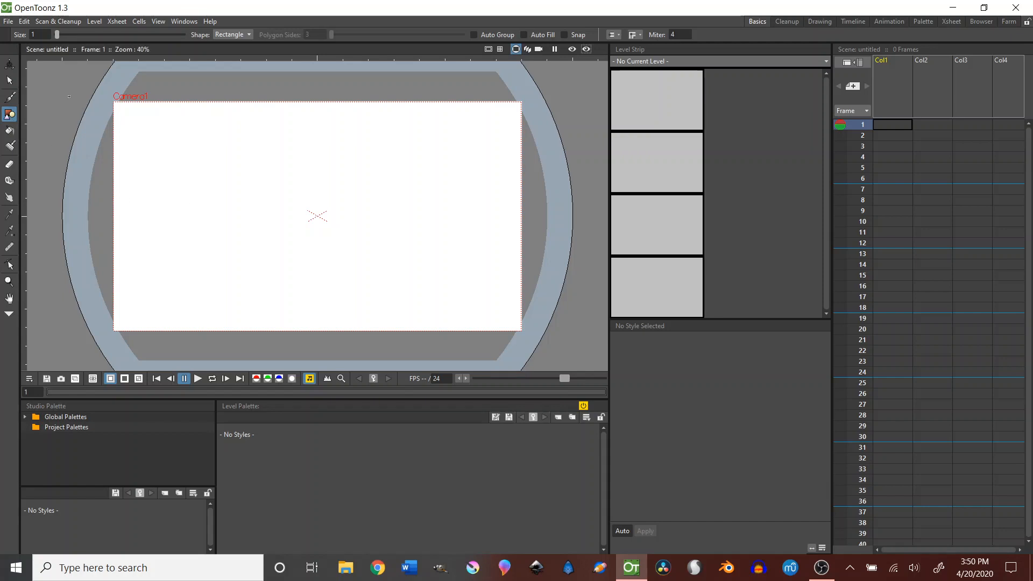
Make the Brush tool active for freehand drawing on the empty scene
left_click(10, 98)
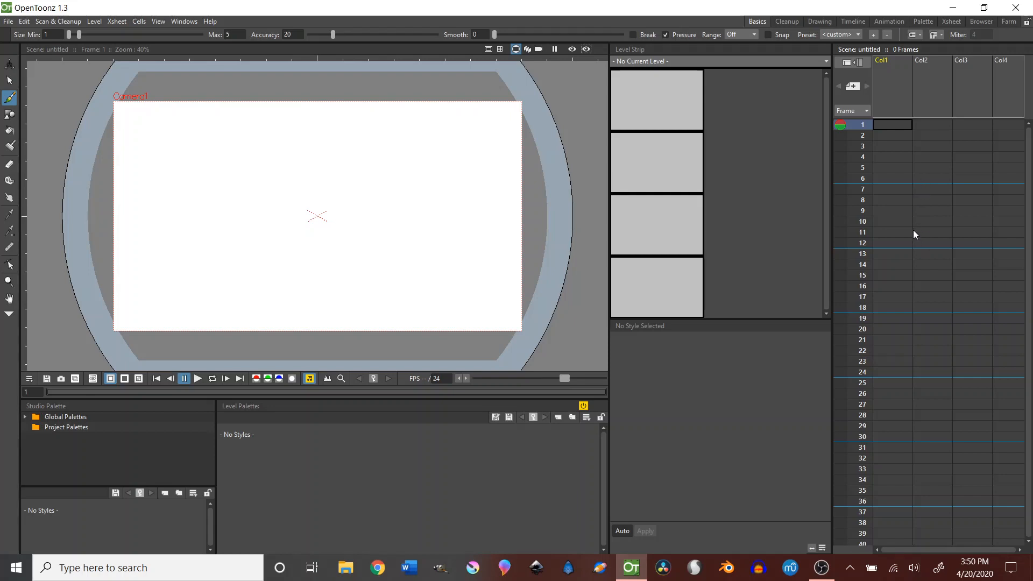
mouse_move(910, 224)
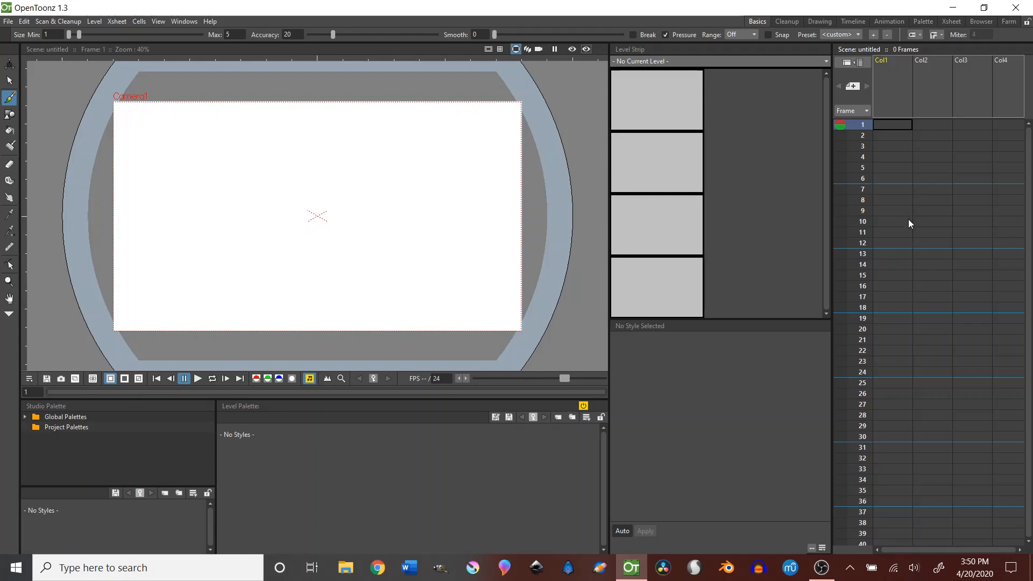
mouse_move(900, 133)
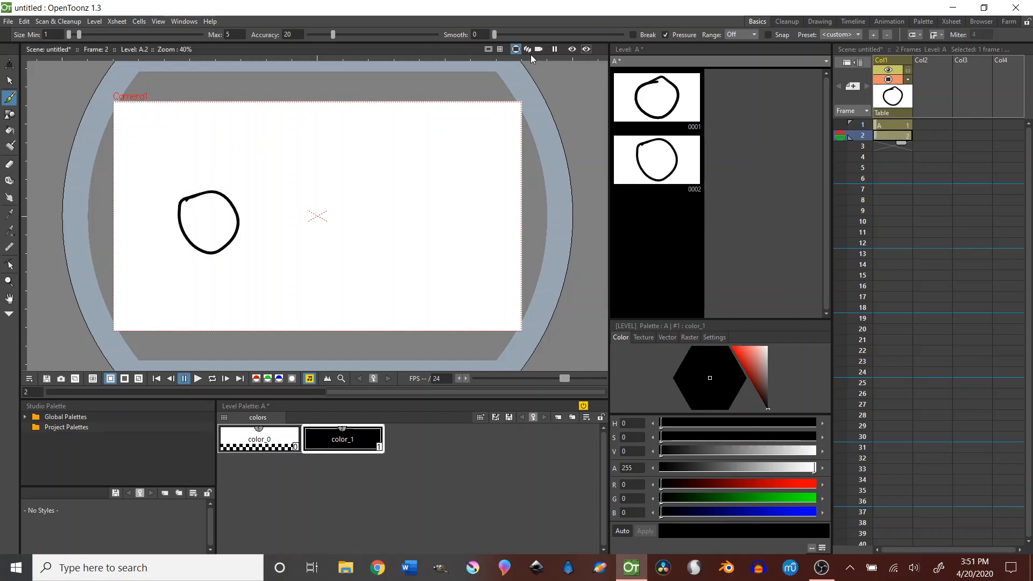
mouse_move(527, 49)
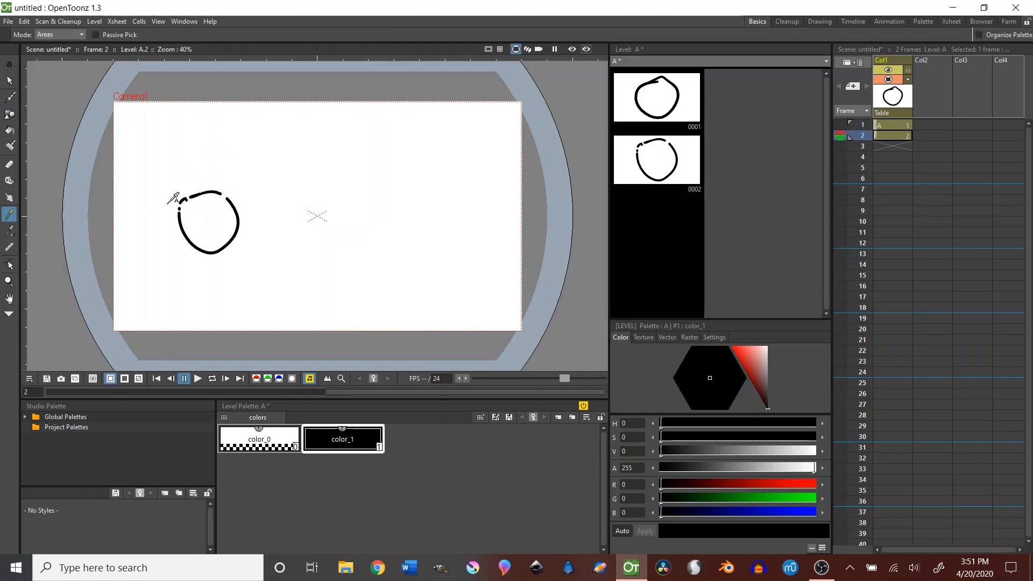
Pick the transparent color_0 style from the canvas and pan the viewer slightly right
left_click(259, 438)
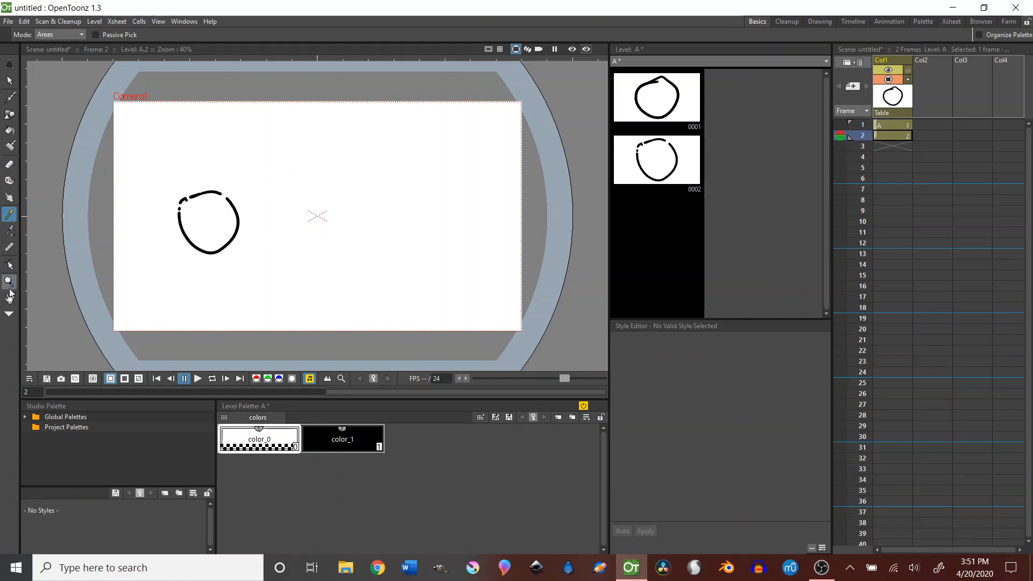
left_click(10, 298)
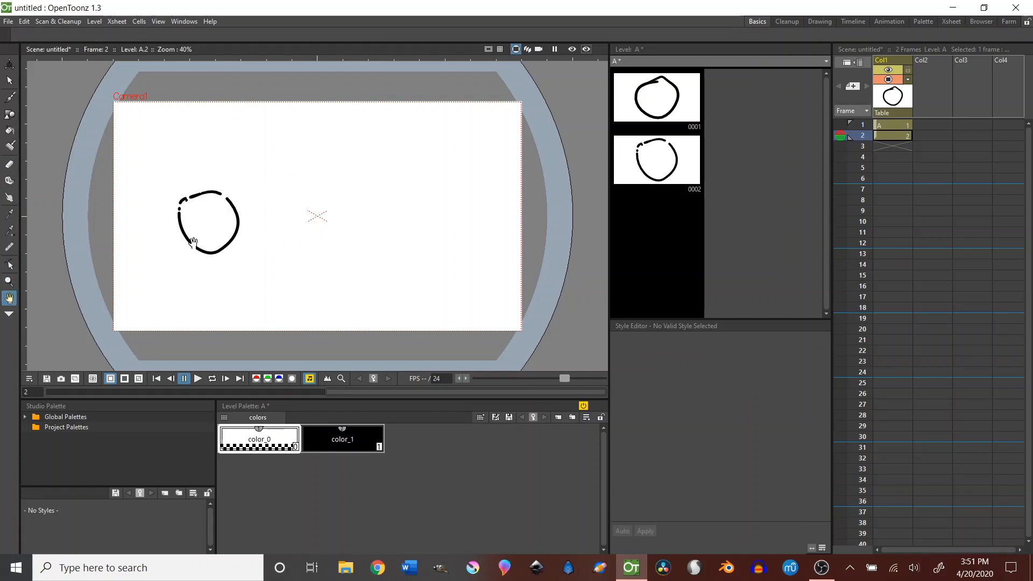
left_click_drag(193, 239, 139, 255)
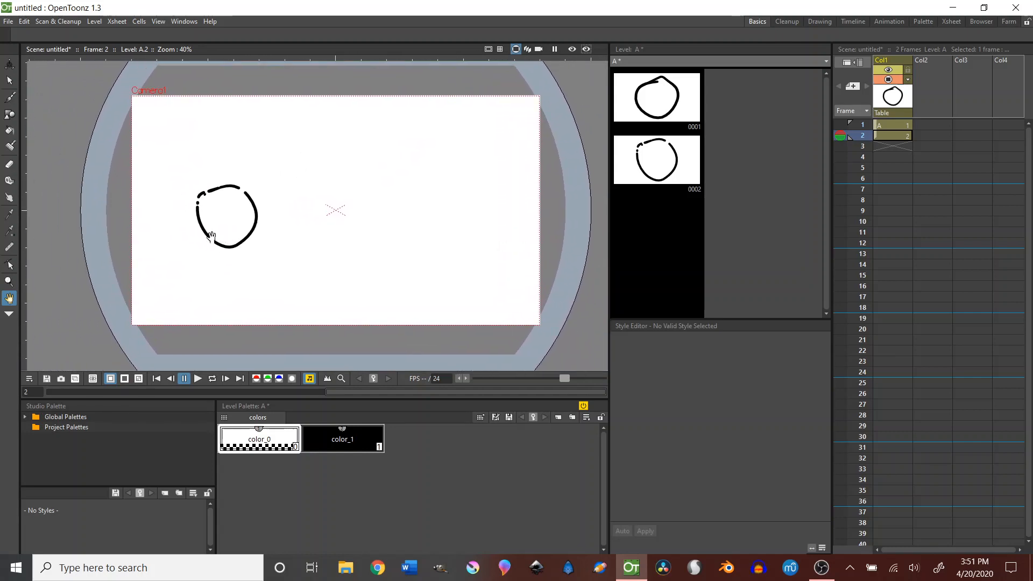
mouse_move(364, 107)
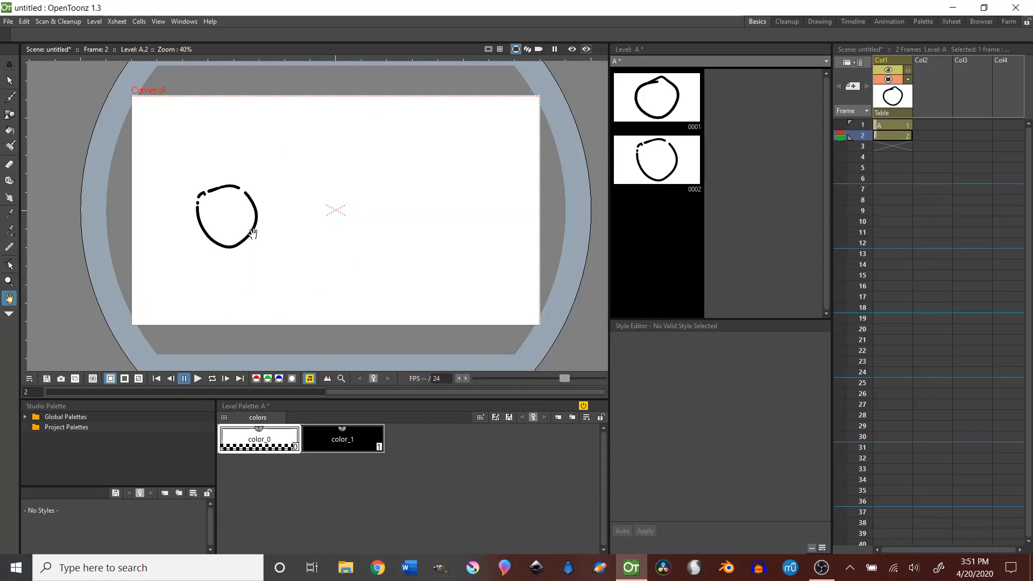
mouse_move(306, 340)
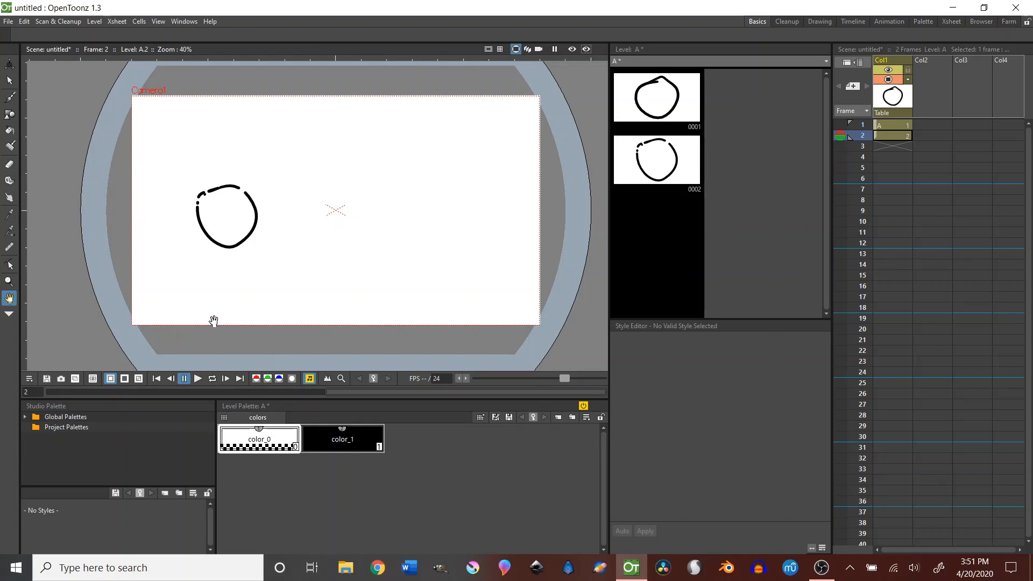
mouse_move(310, 304)
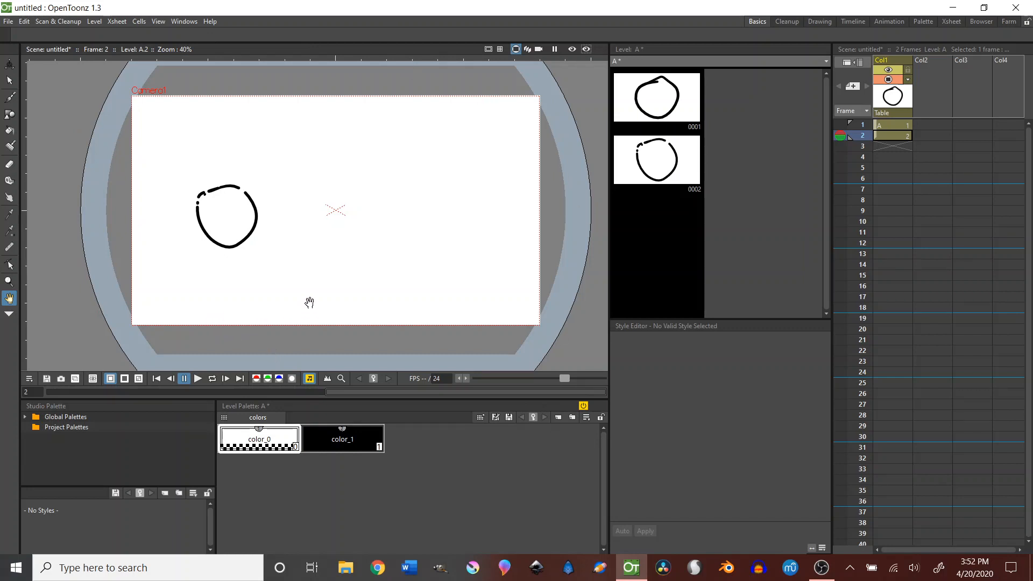
mouse_move(515, 159)
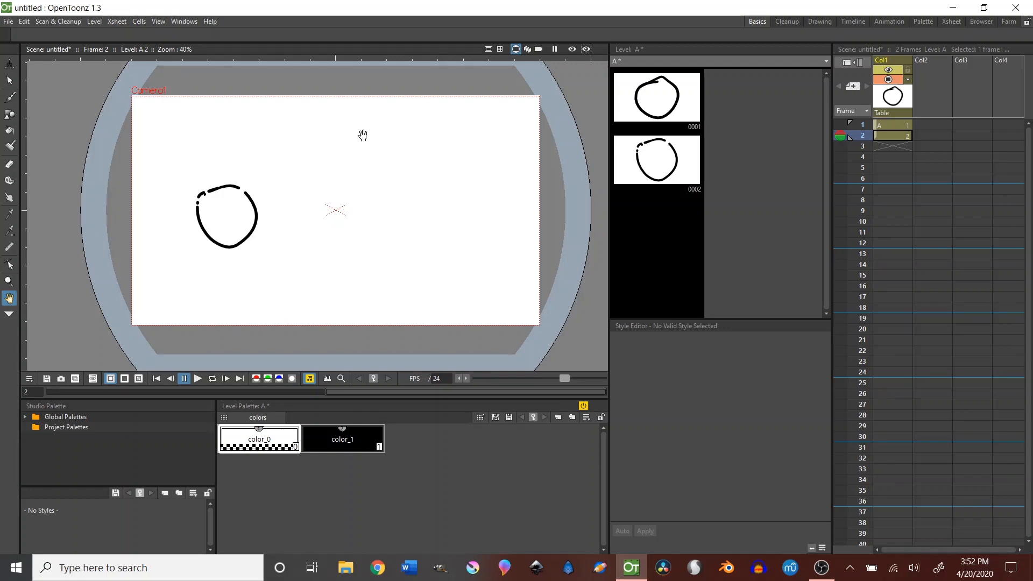
mouse_move(555, 90)
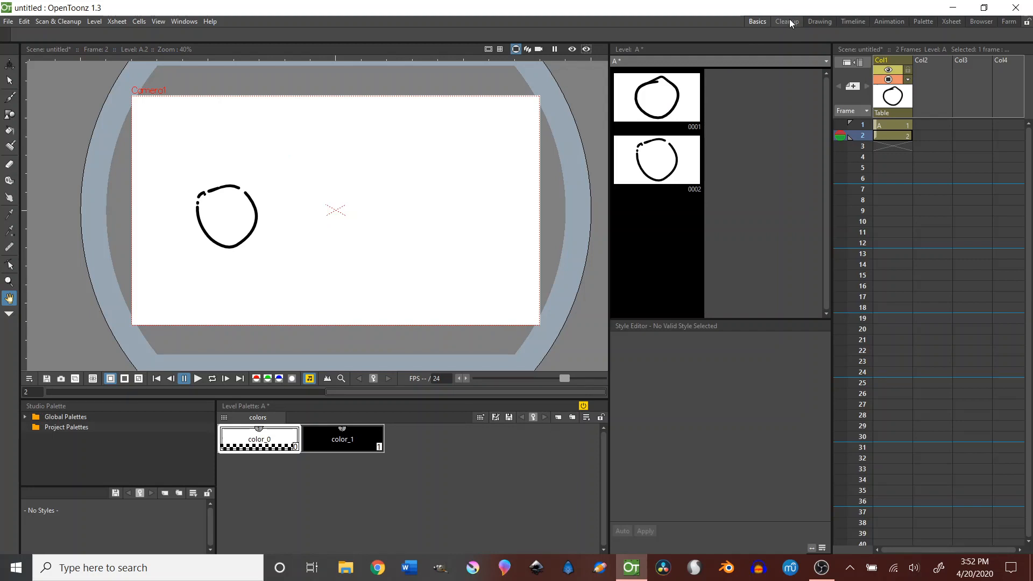
Tour the Cleanup, Drawing, Timeline and Animation rooms one after another
left_click(785, 22)
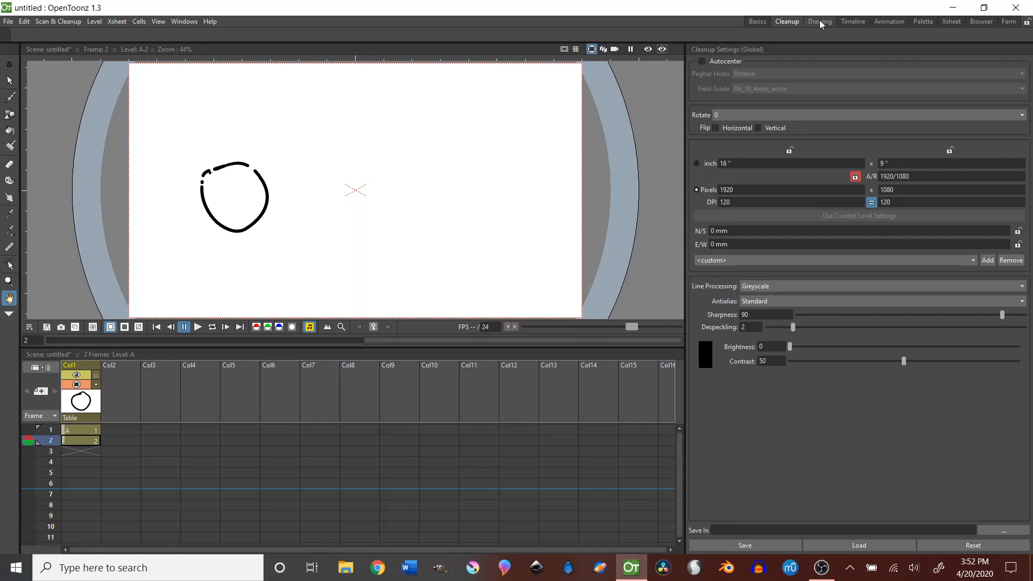
left_click(820, 21)
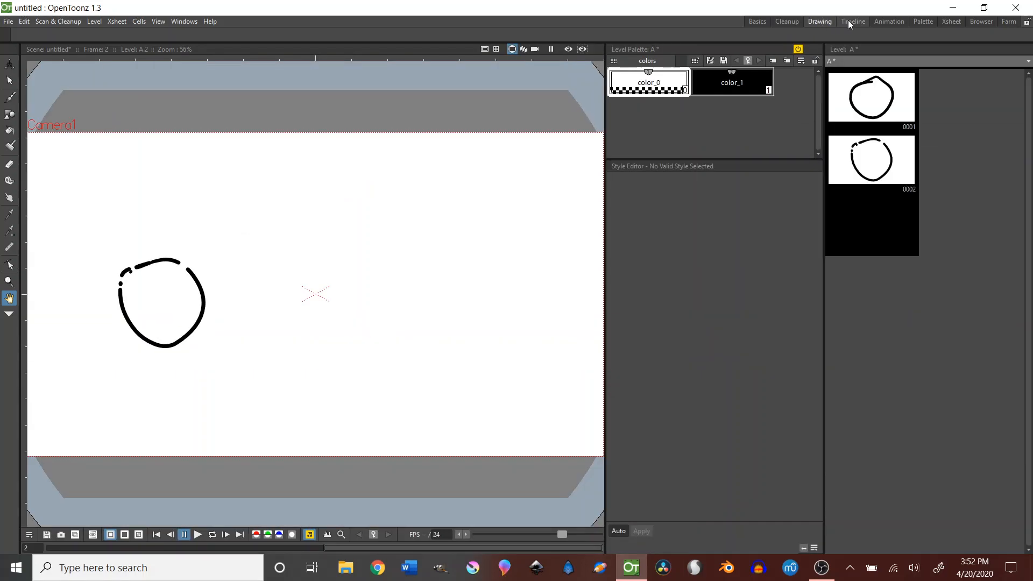
left_click(852, 21)
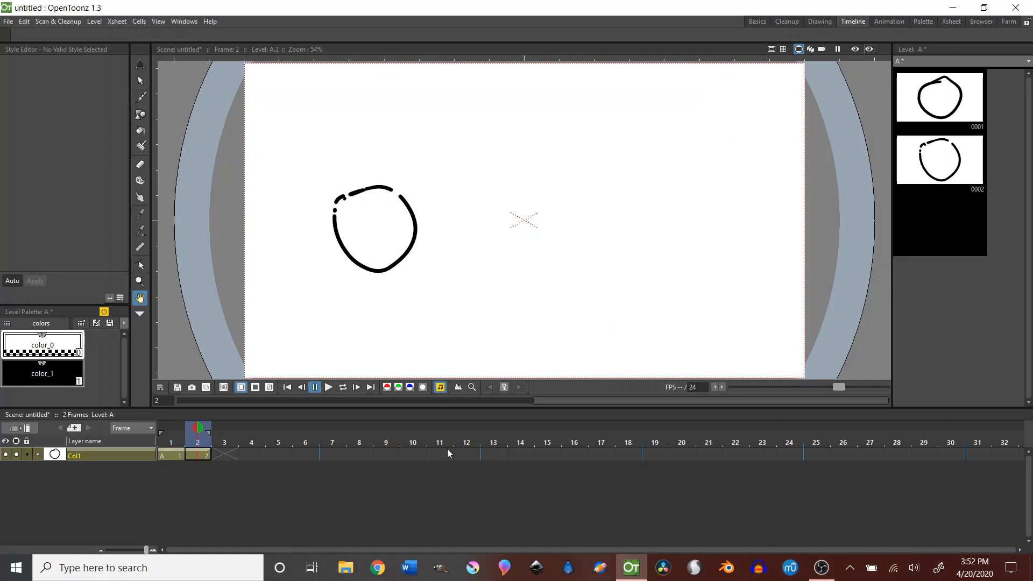
mouse_move(885, 314)
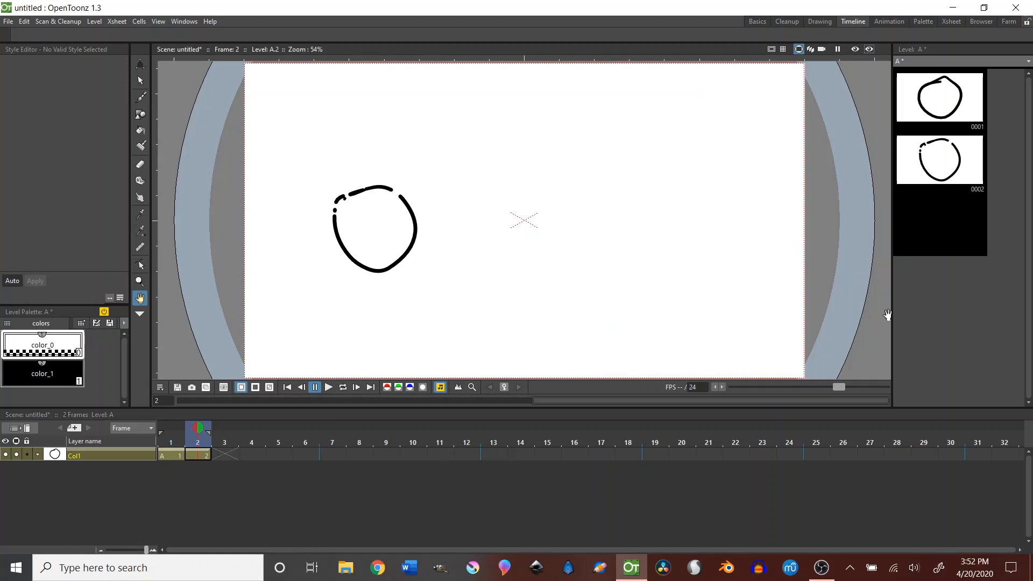
mouse_move(1010, 299)
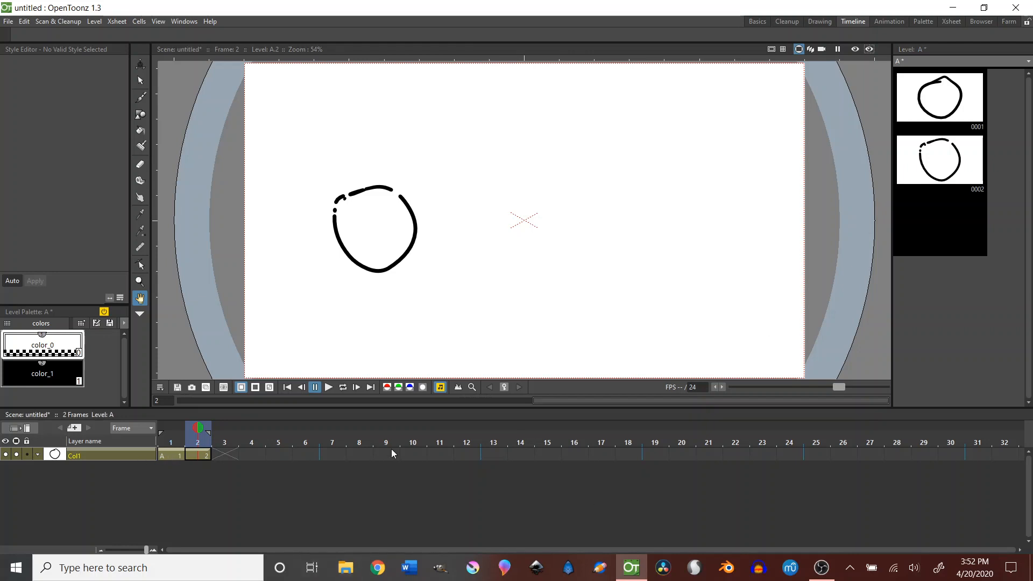
mouse_move(474, 498)
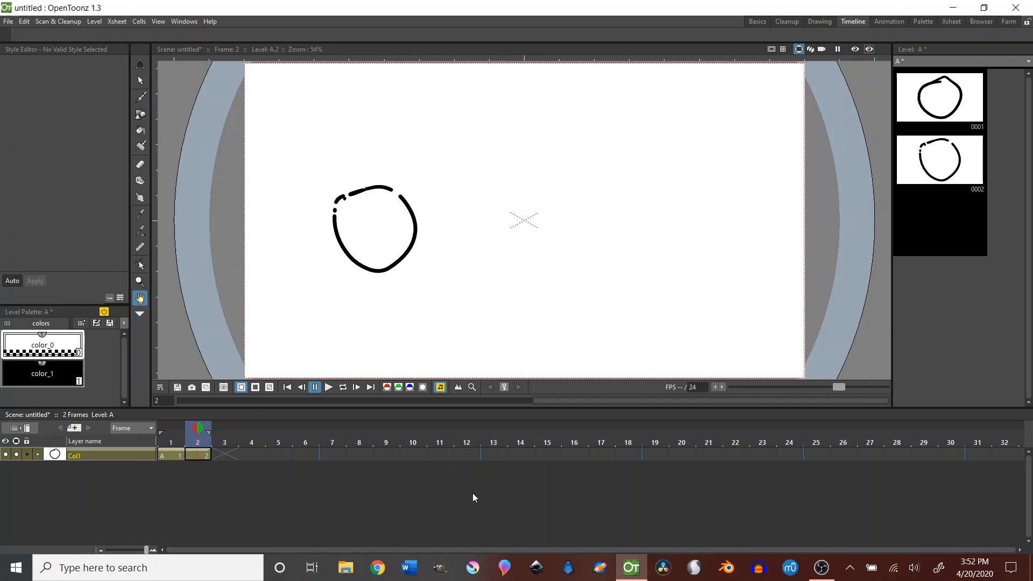
mouse_move(450, 506)
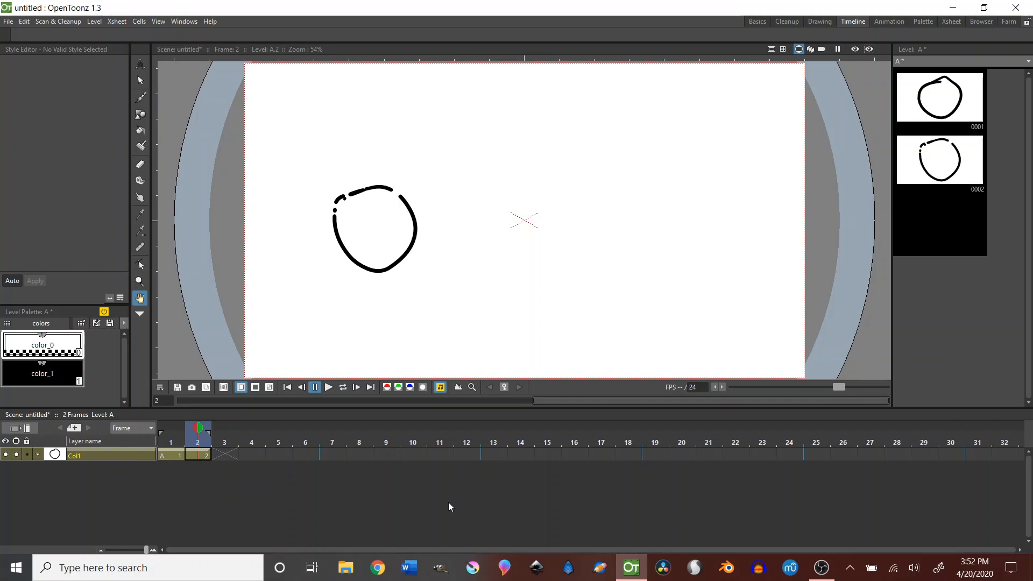
left_click(888, 22)
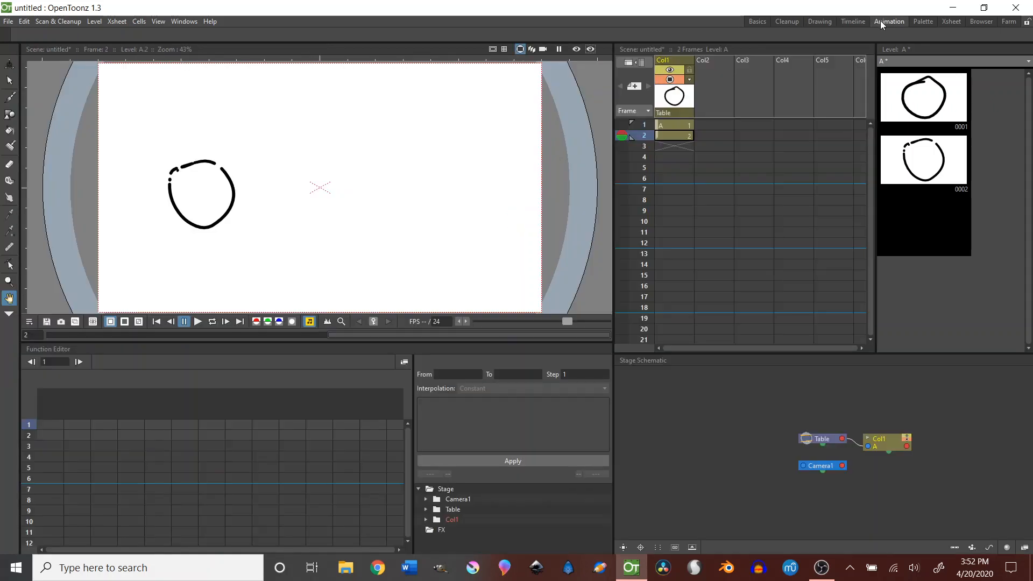
Tour the Palette, Xsheet and remaining rooms, then settle back on the Basics room
left_click(922, 22)
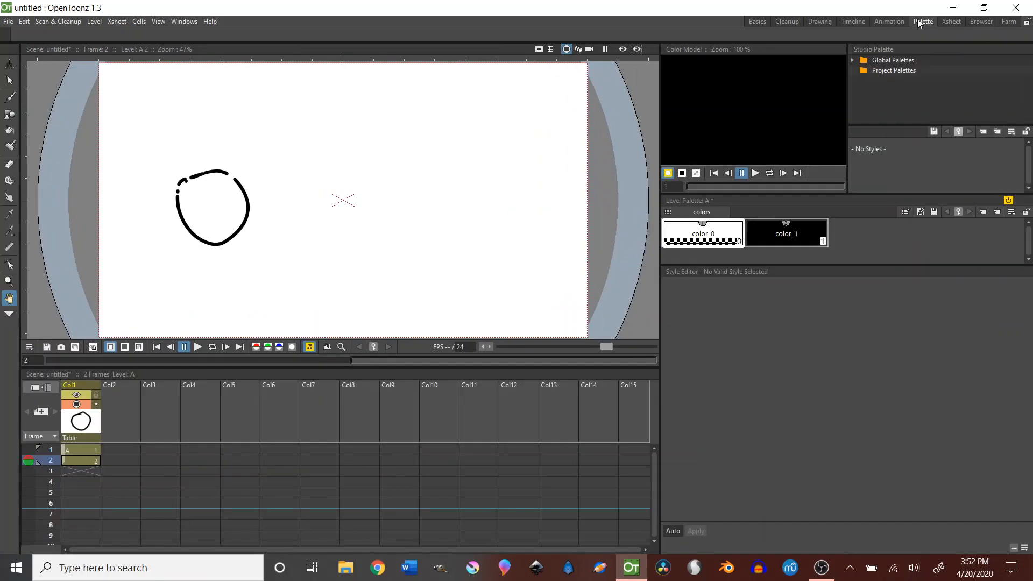
left_click(950, 21)
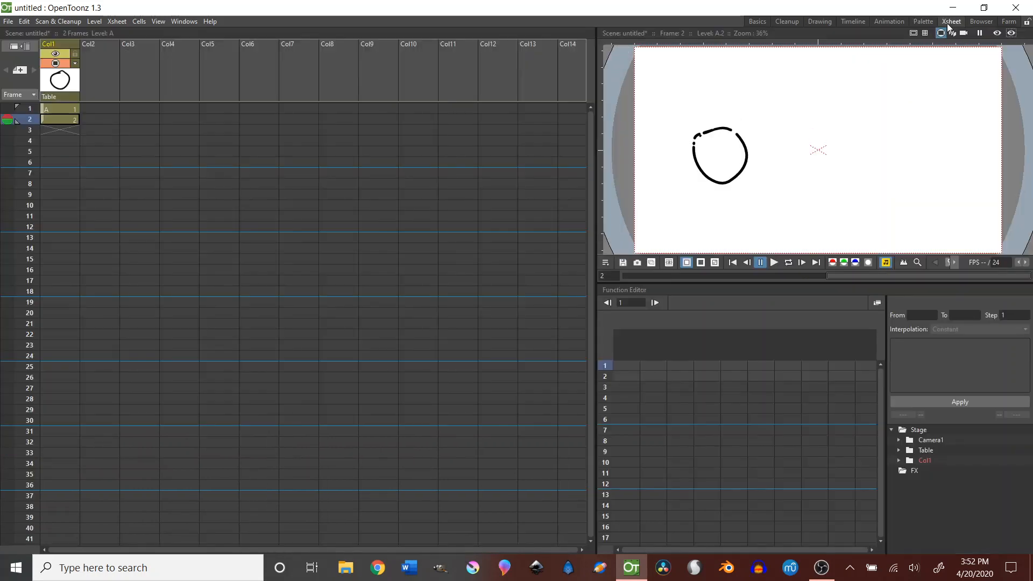
left_click(981, 21)
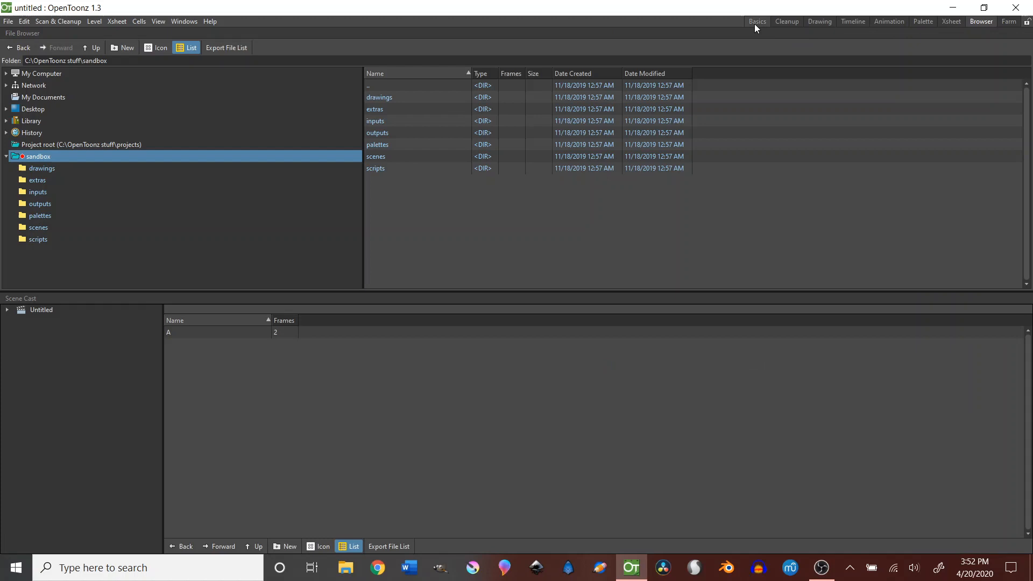
left_click(756, 22)
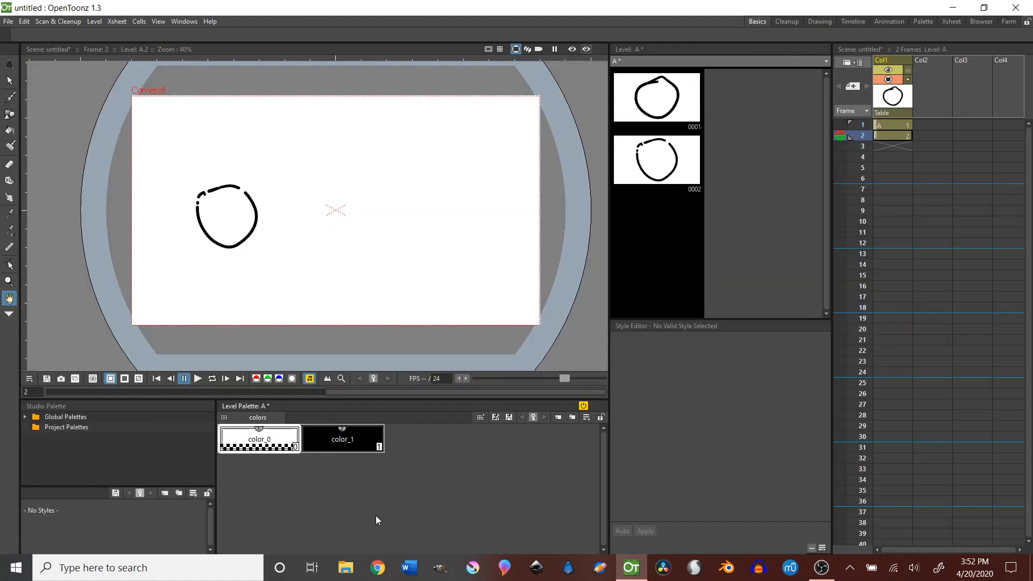
mouse_move(646, 158)
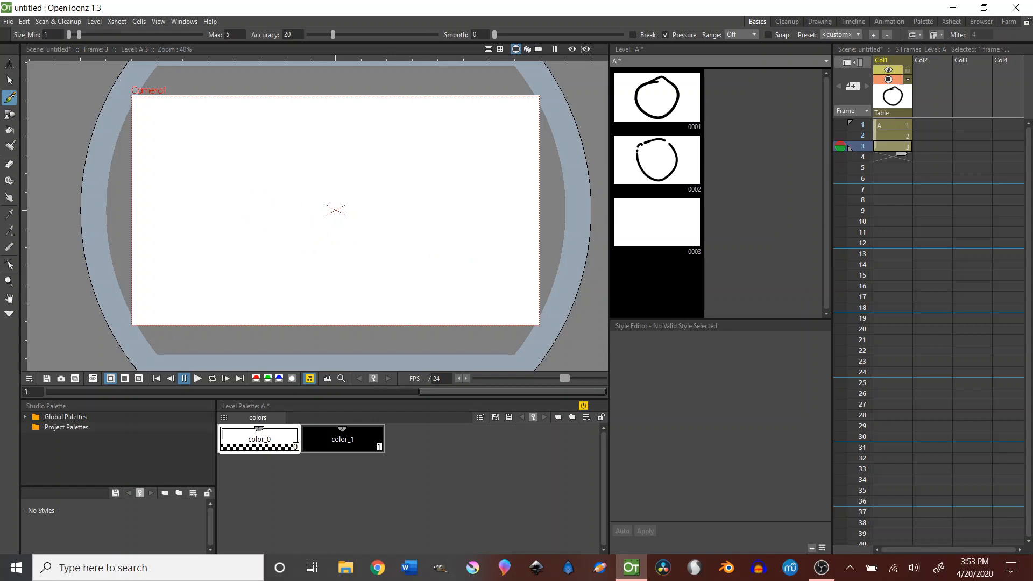
With black color_1 ink, draw circles on frames 3 and 6 moving rightward, then return to frame 1
left_click(342, 439)
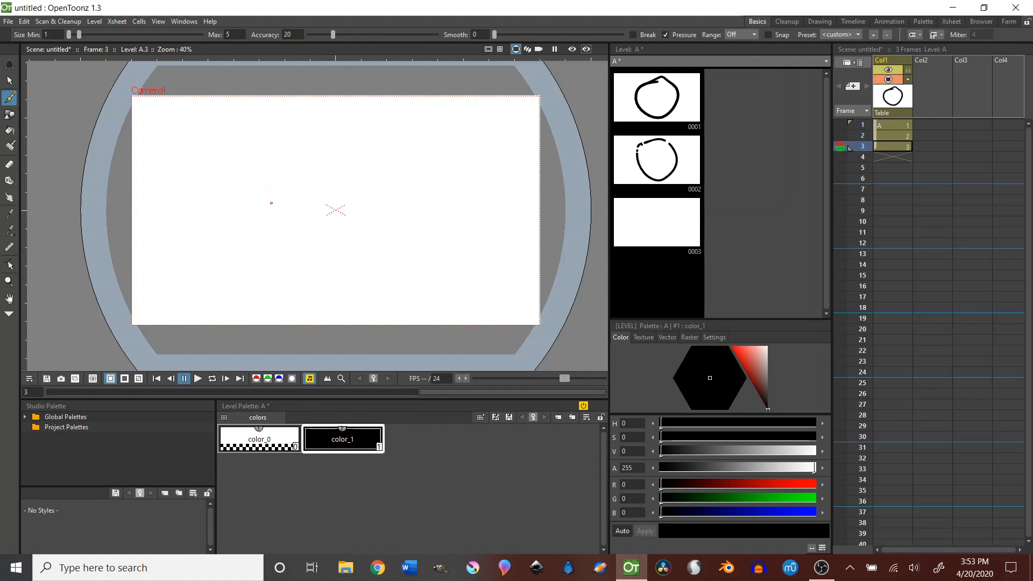
left_click_drag(270, 204, 315, 231)
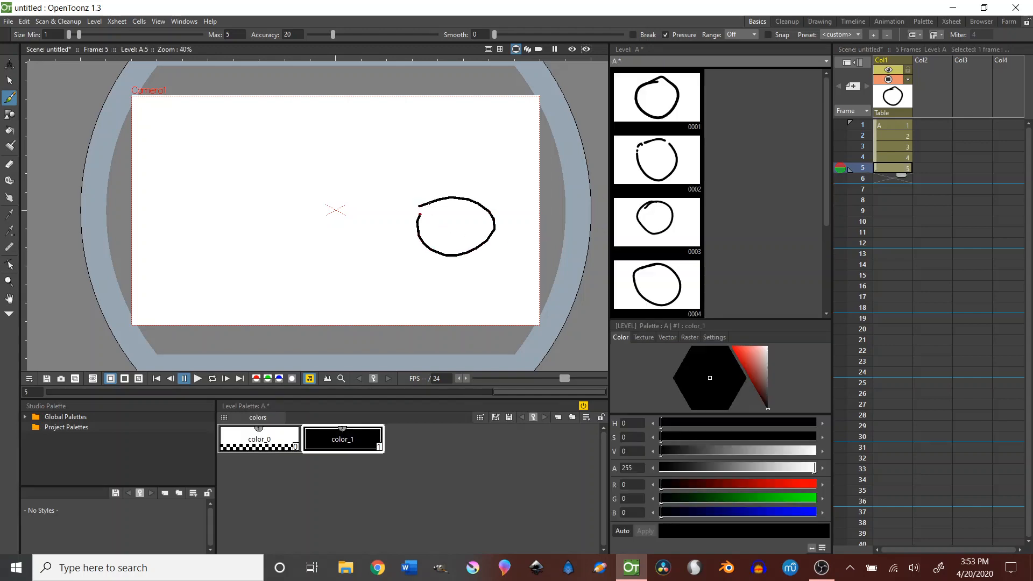
left_click(226, 378)
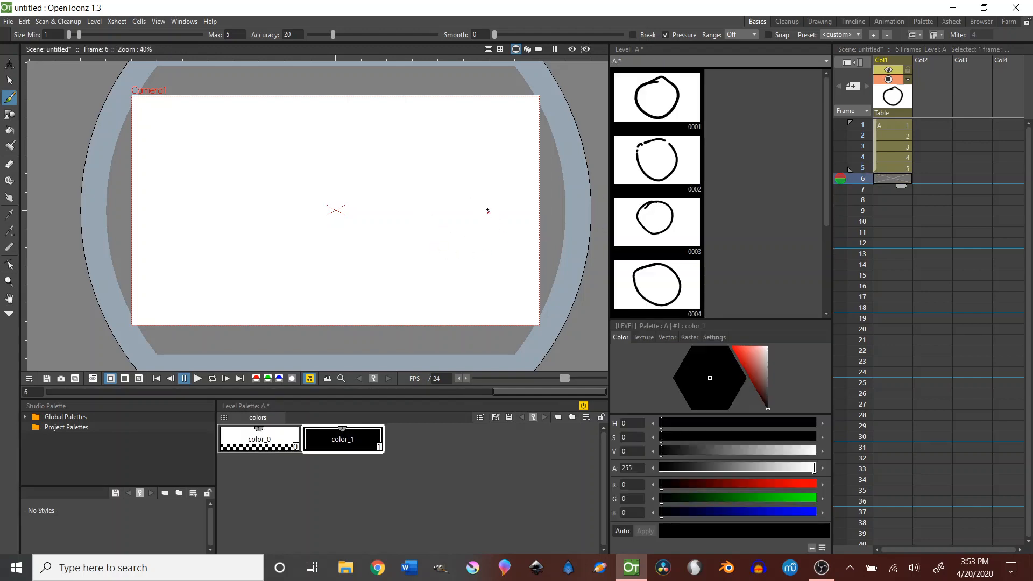
left_click_drag(484, 210, 520, 247)
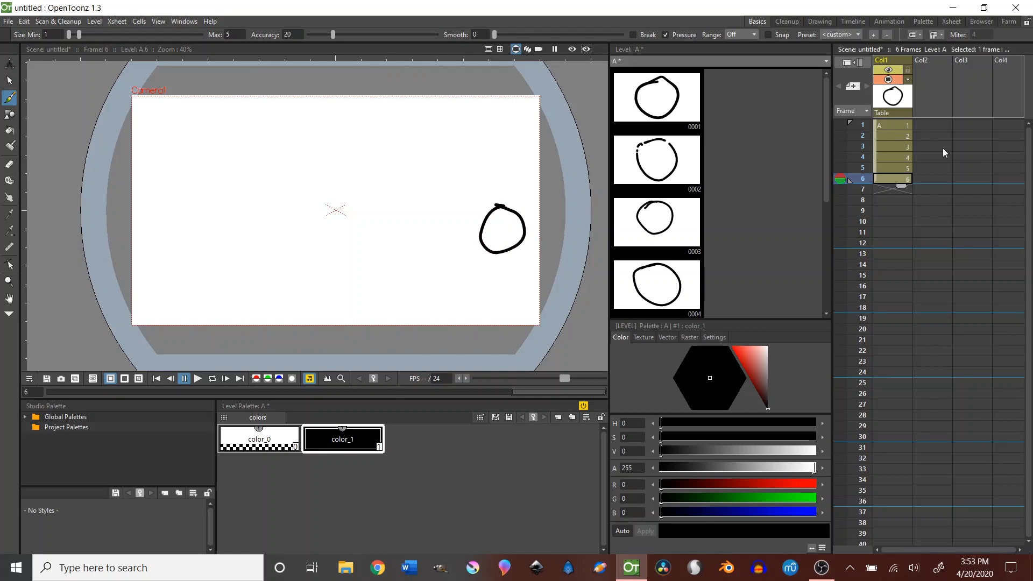
left_click(862, 125)
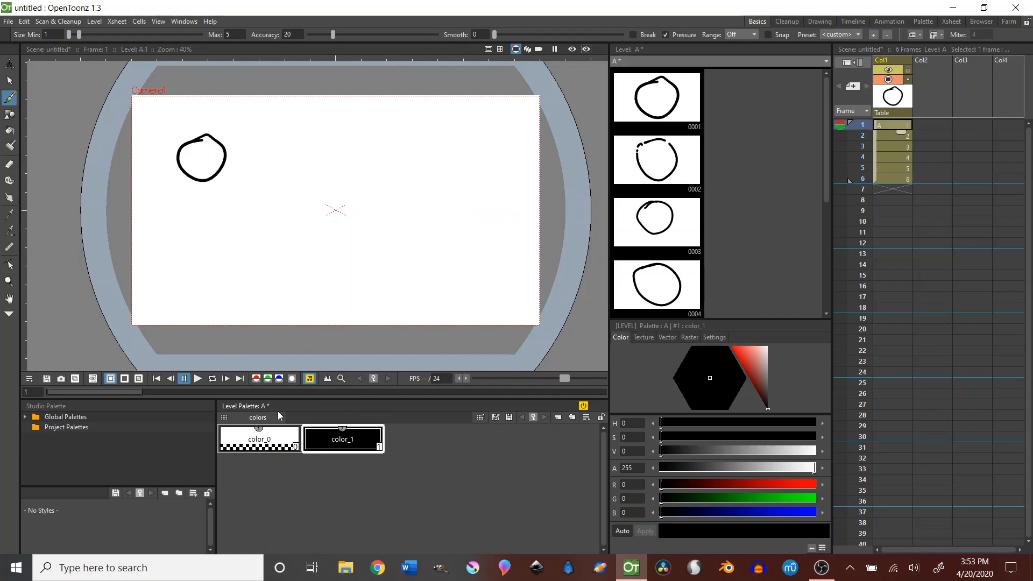
left_click(196, 378)
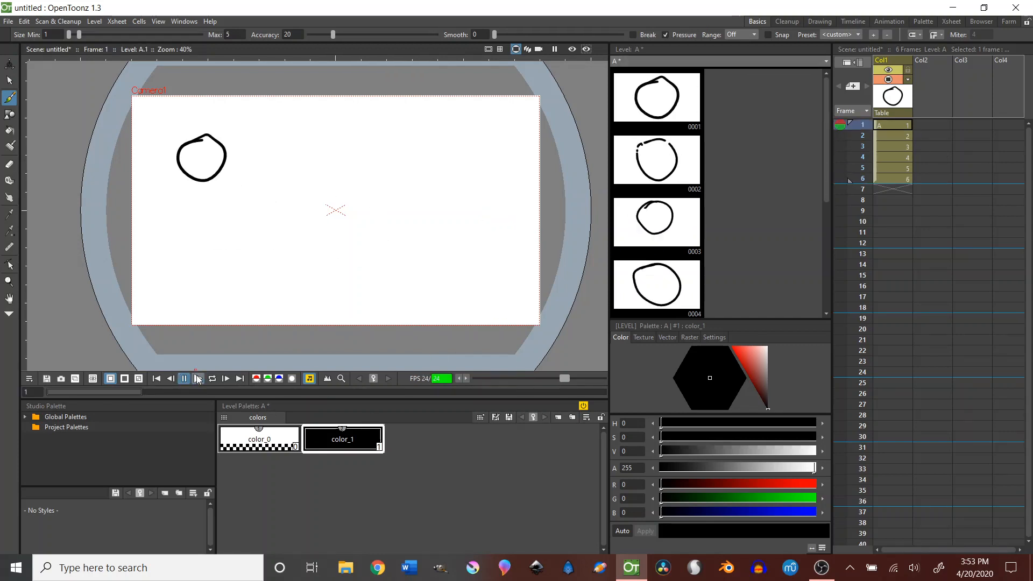
left_click(225, 377)
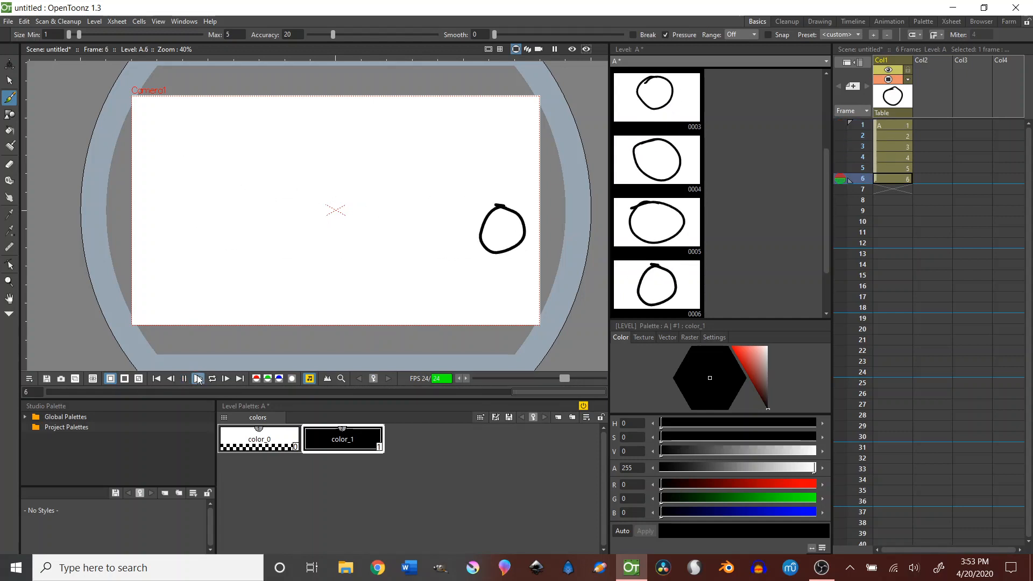
left_click(184, 377)
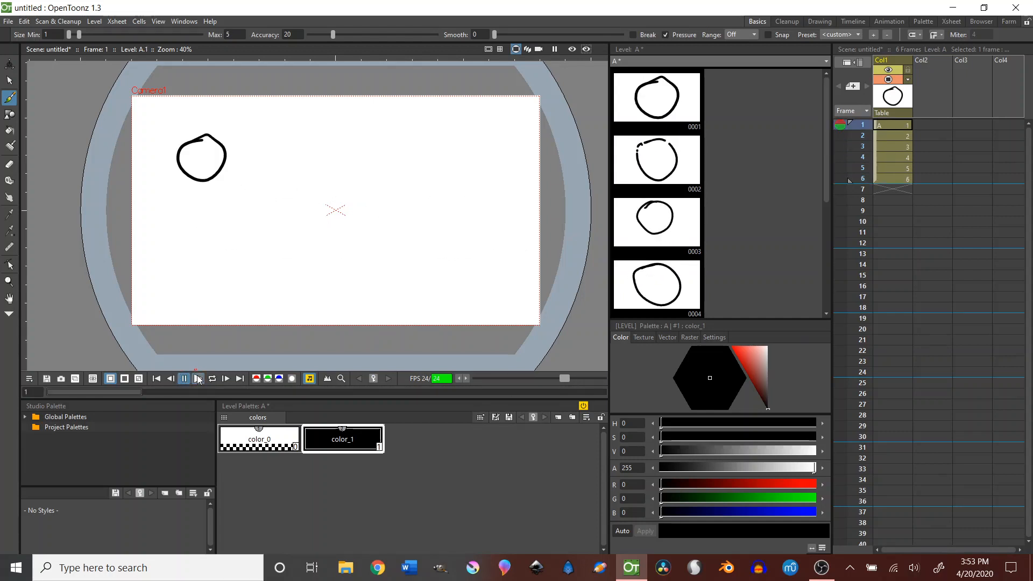
left_click(198, 378)
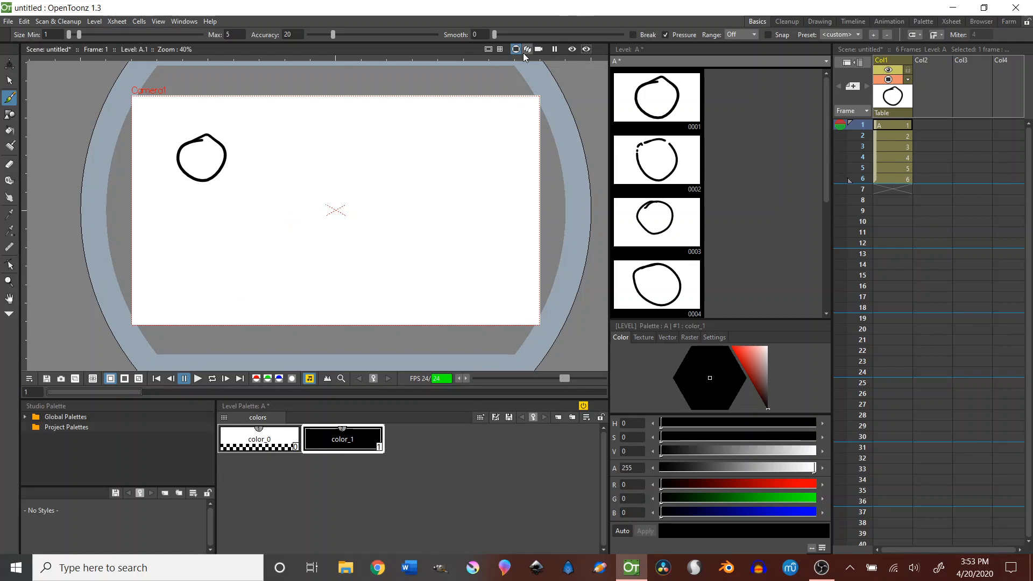
Toggle the viewer's 3D view, safe-area guides, field guide grid and scene preview on and off
left_click(526, 49)
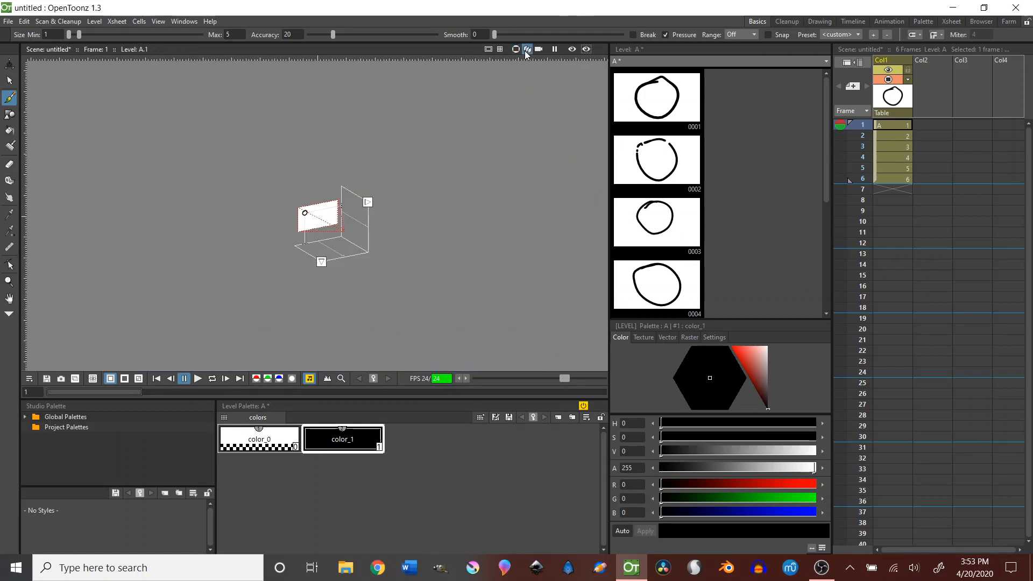
left_click(527, 49)
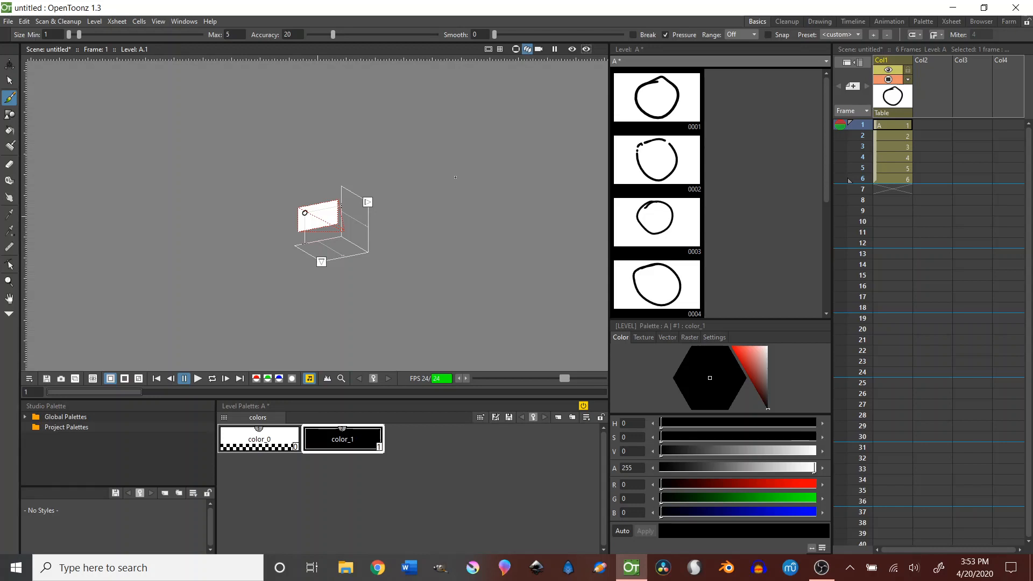
mouse_move(462, 192)
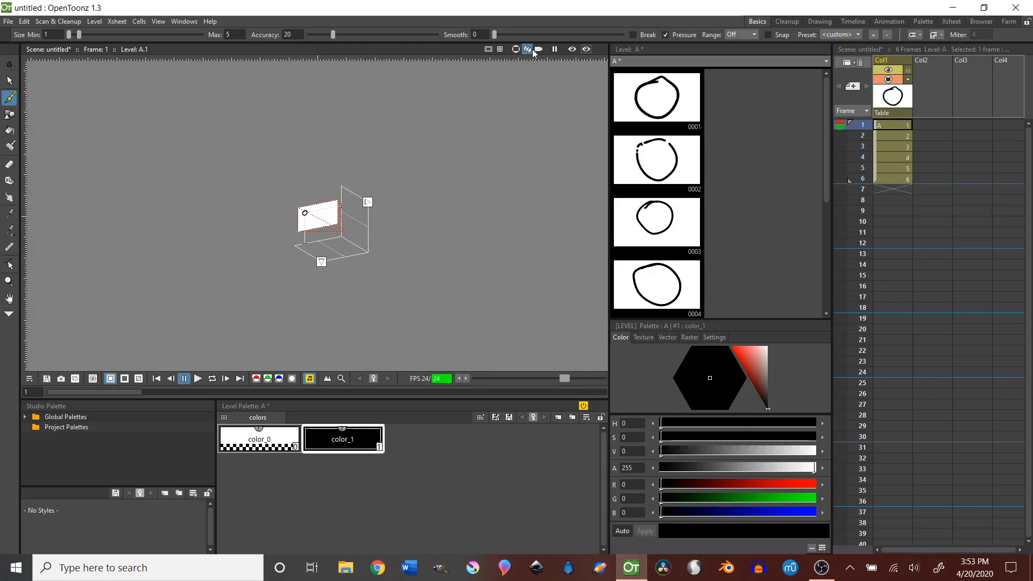
left_click(515, 49)
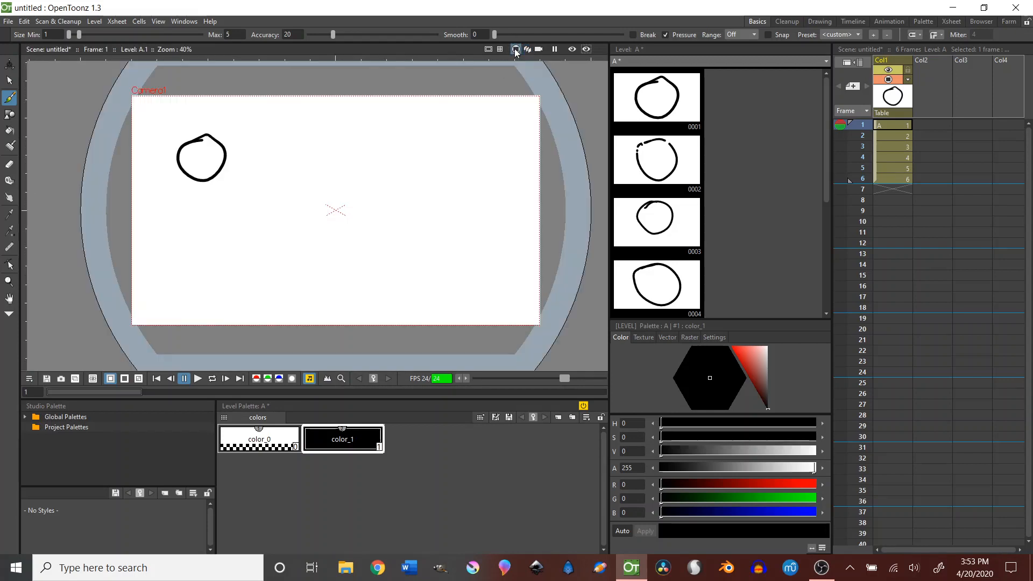
left_click(499, 48)
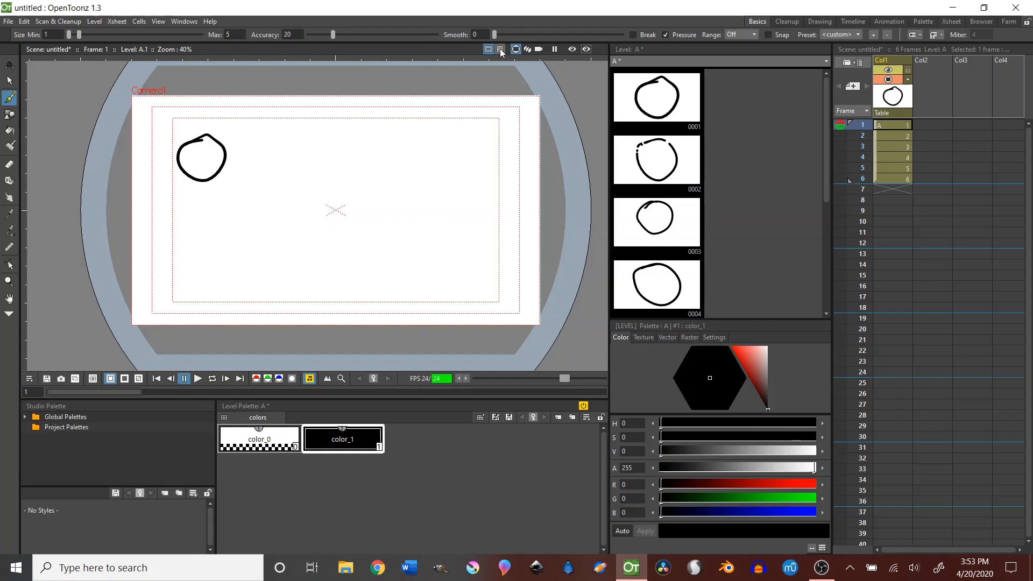
left_click(538, 48)
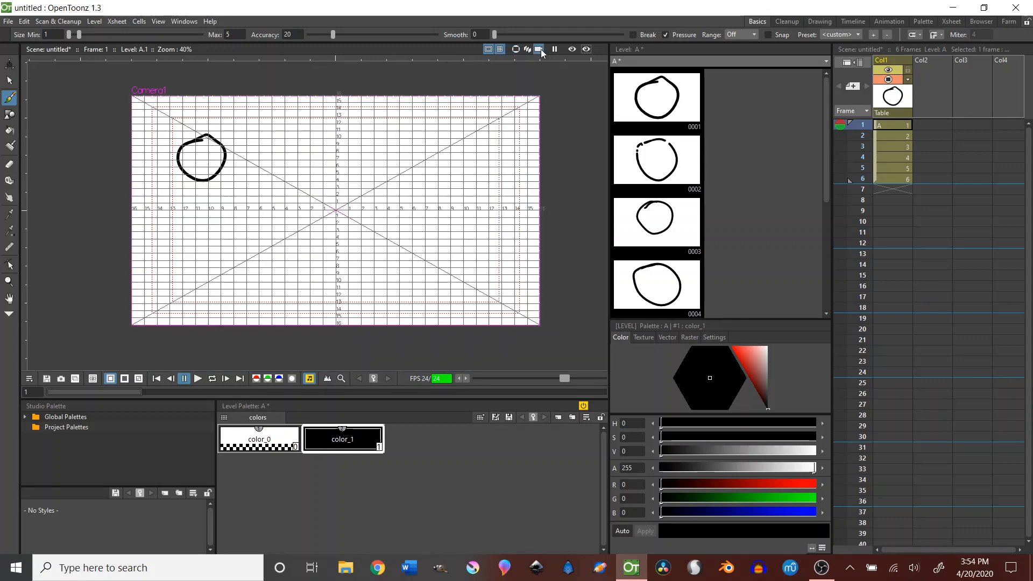
left_click(572, 49)
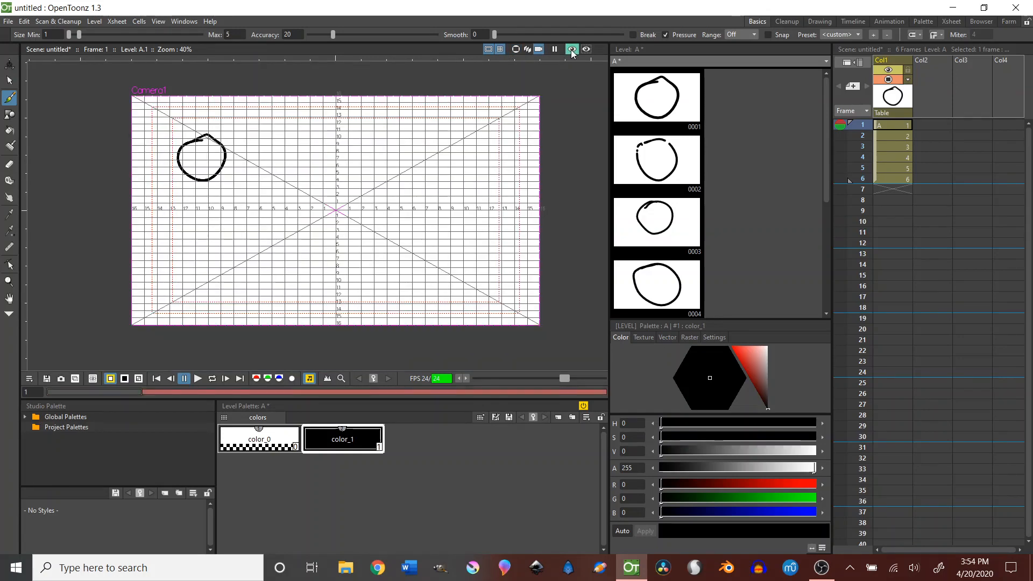
left_click(585, 49)
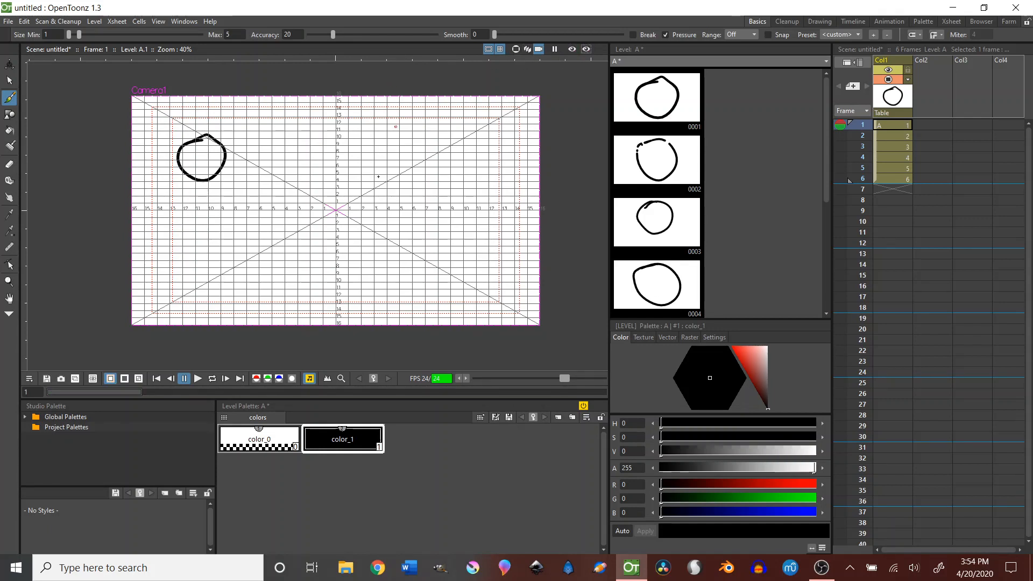
left_click(500, 48)
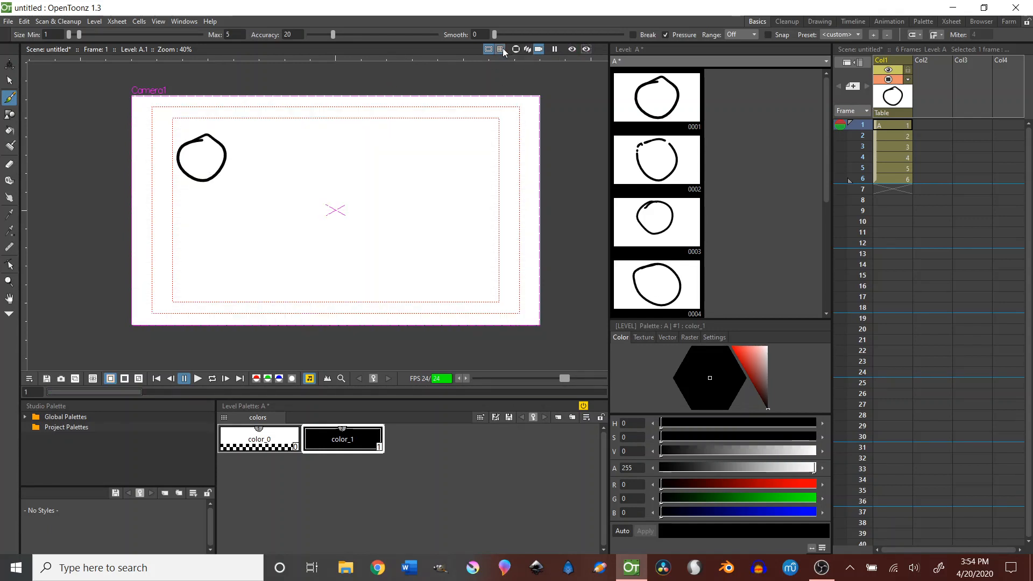
left_click(488, 49)
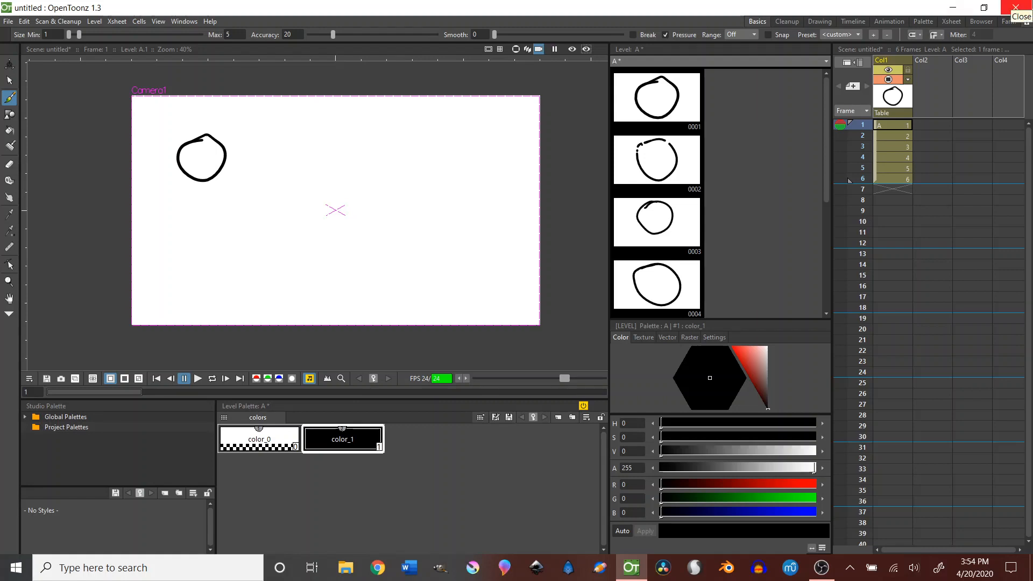
Quit OpenToonz, discarding the unsaved circle scene
left_click(1020, 12)
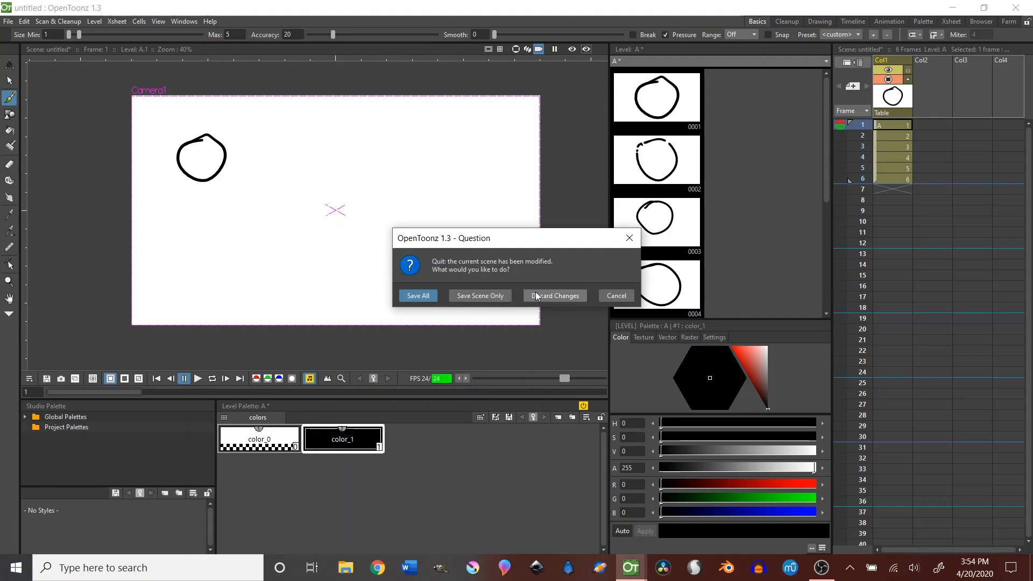
left_click(554, 295)
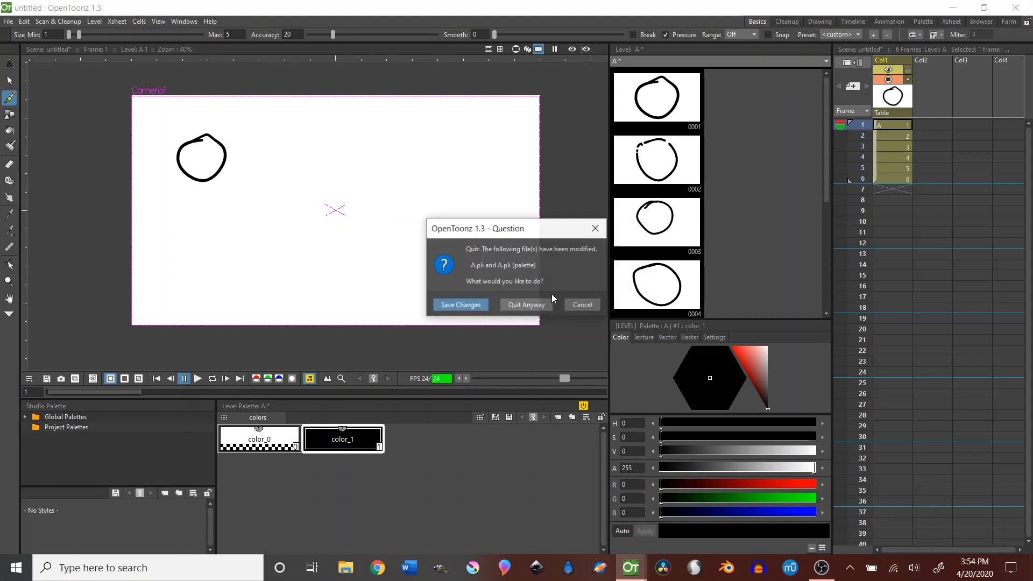
left_click(525, 304)
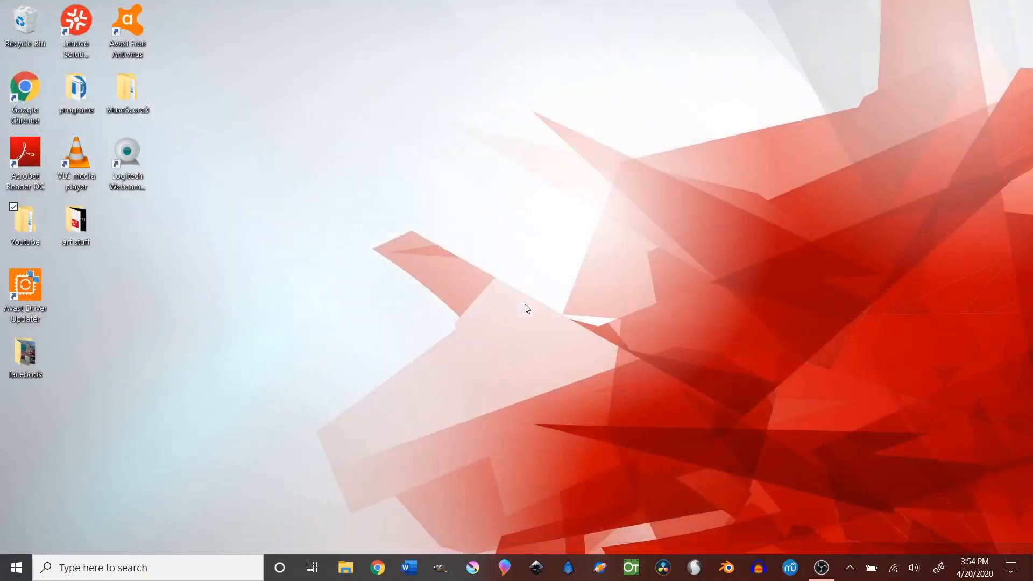
mouse_move(614, 429)
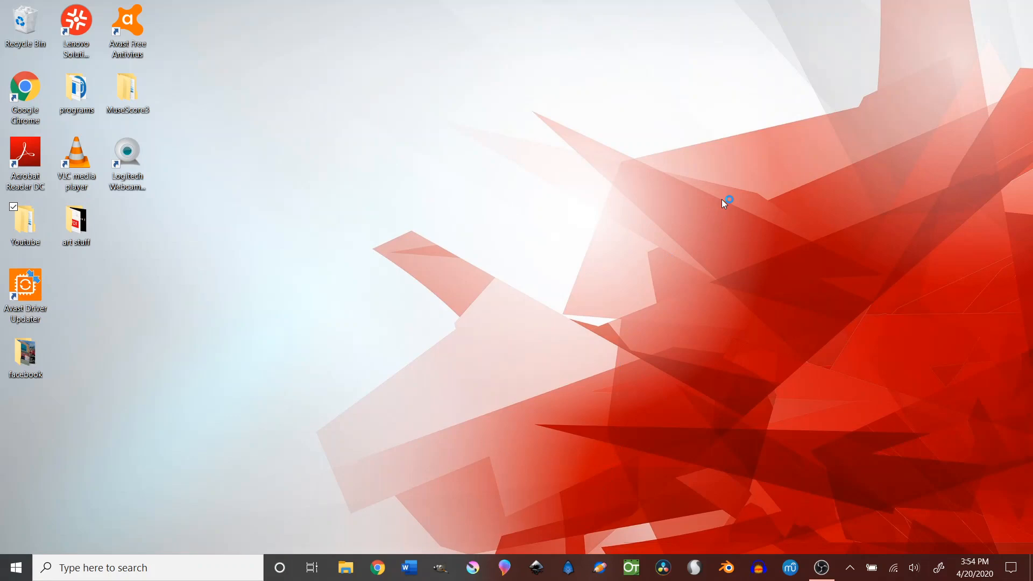
Launch Pencil2D from the taskbar into a new blank animation
left_click(598, 567)
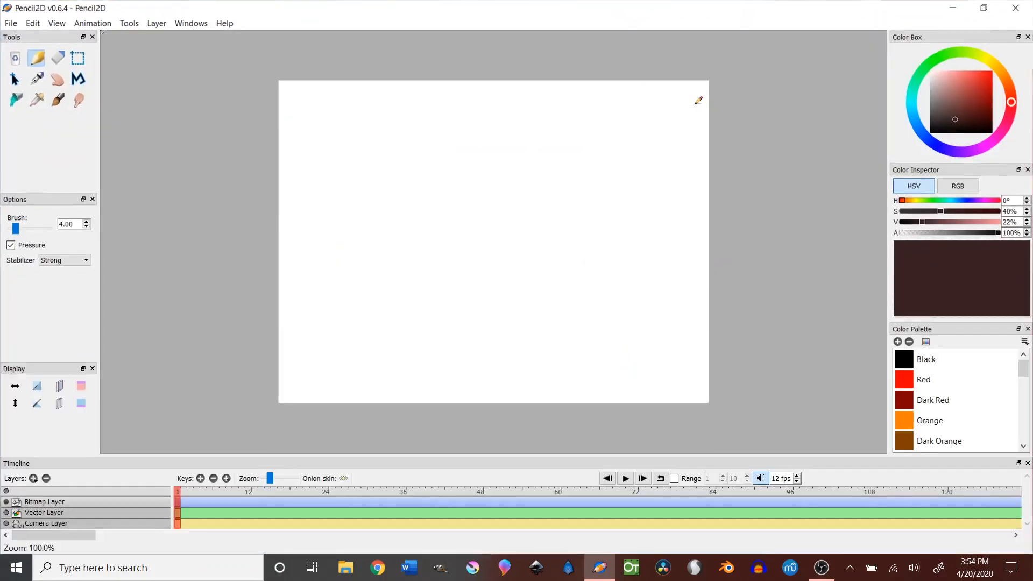
mouse_move(339, 247)
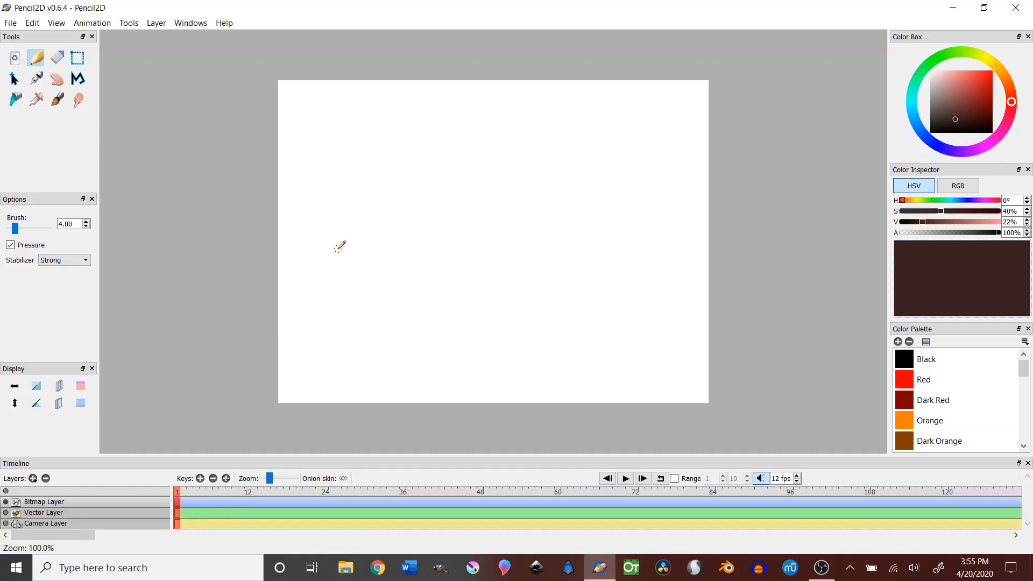
mouse_move(121, 473)
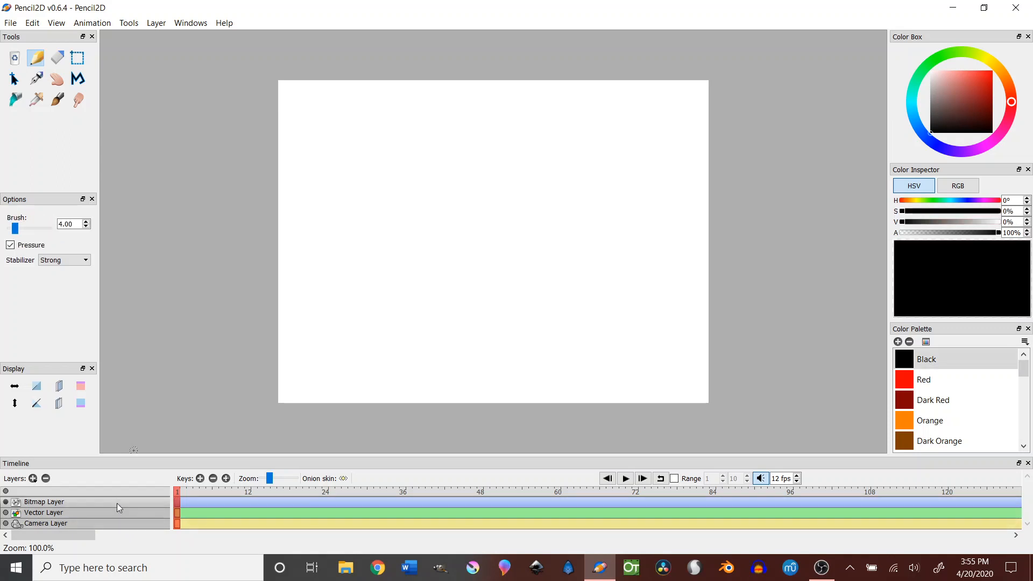
Select the soft Brush tool with black as the drawing colour
left_click(57, 100)
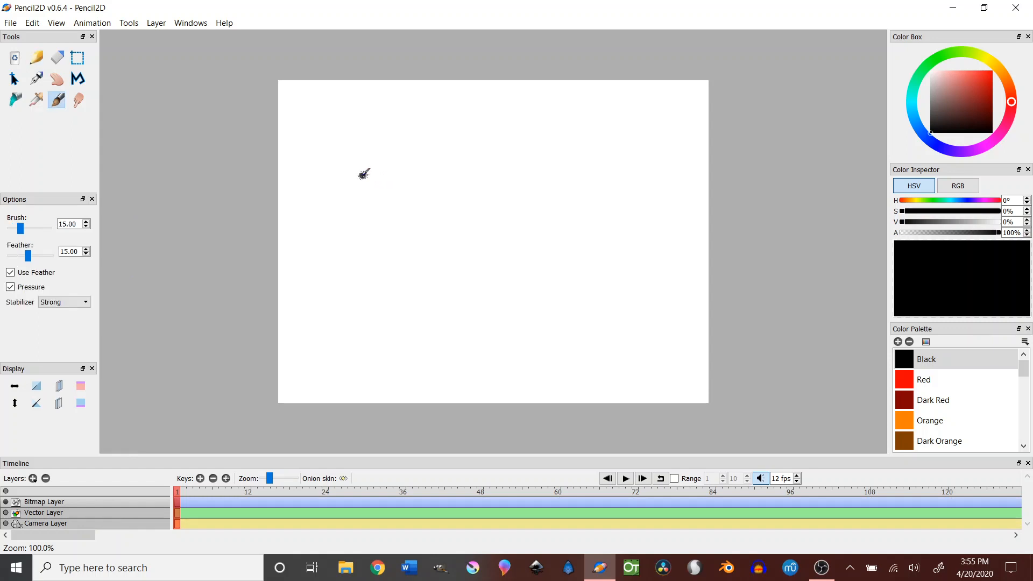
Sketch two rough black circles side by side on the canvas with the brush
left_click_drag(382, 171, 382, 171)
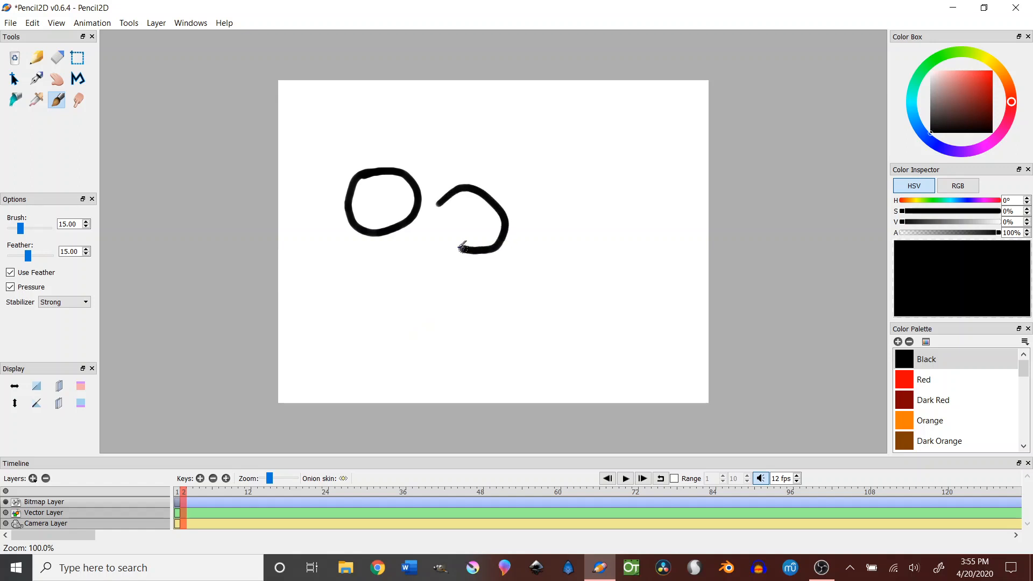
left_click_drag(461, 247, 428, 205)
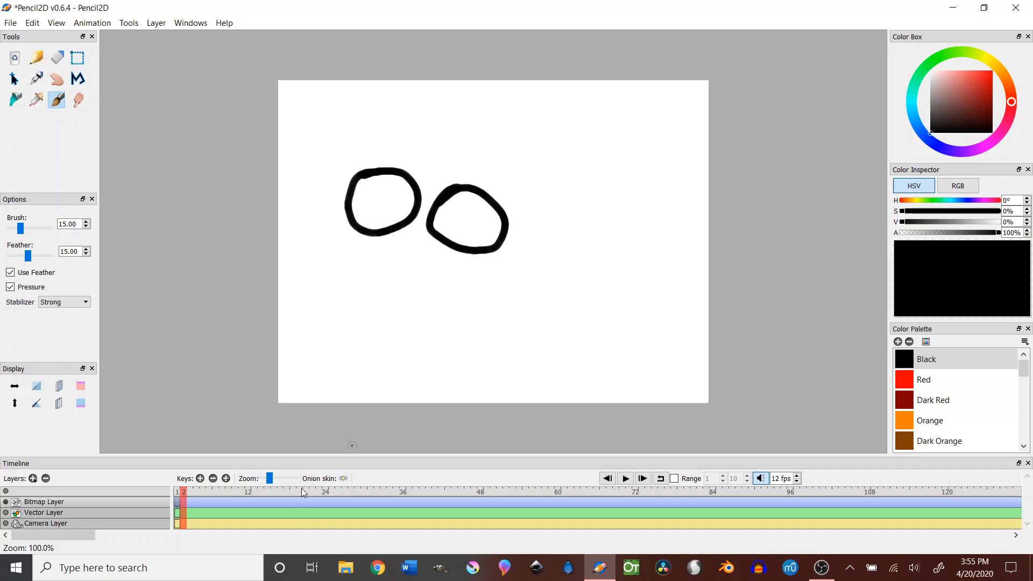
mouse_move(312, 537)
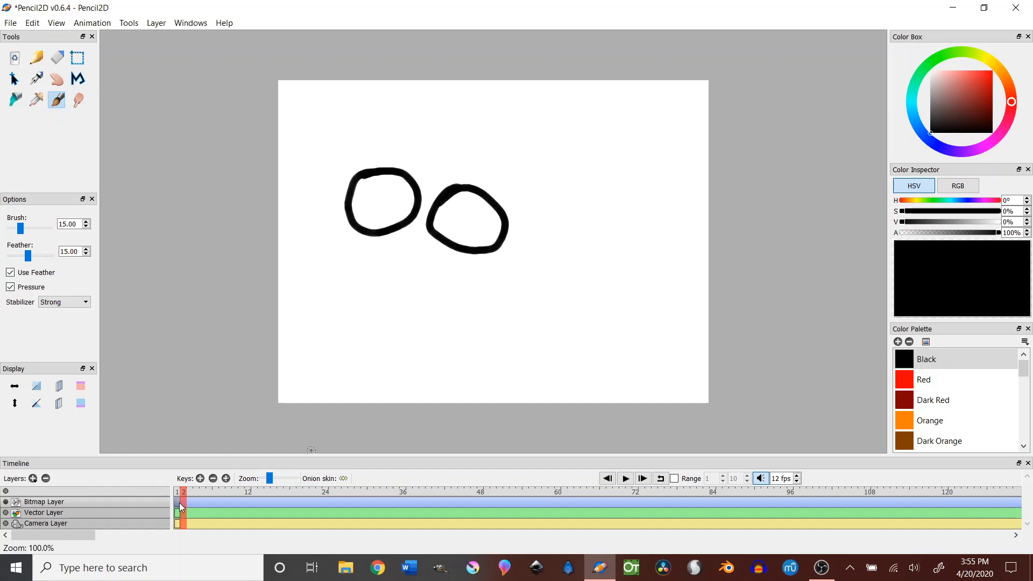
mouse_move(206, 504)
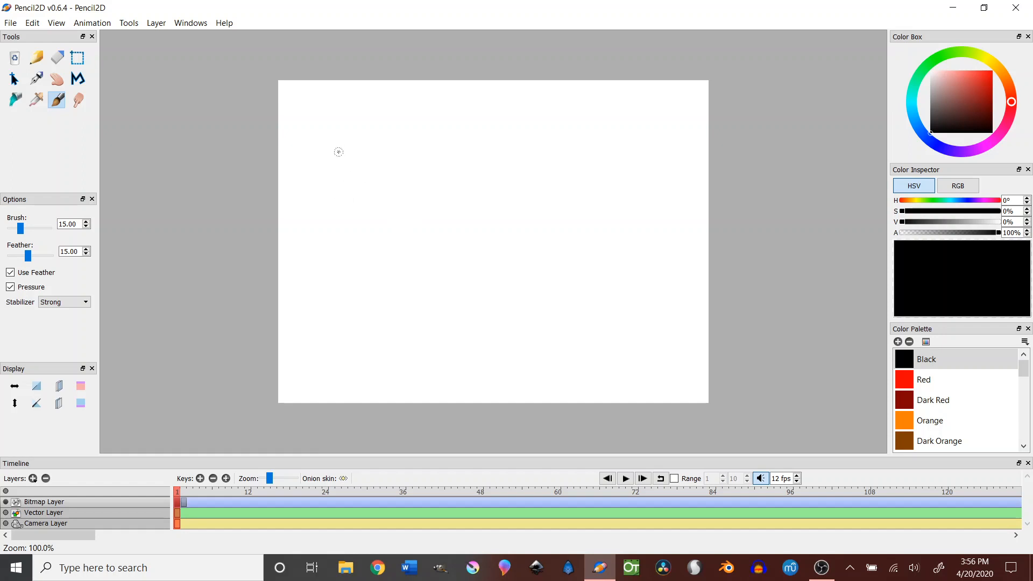
Move to the next frame and sketch a new black circle near the canvas's upper left
left_click_drag(326, 158, 402, 195)
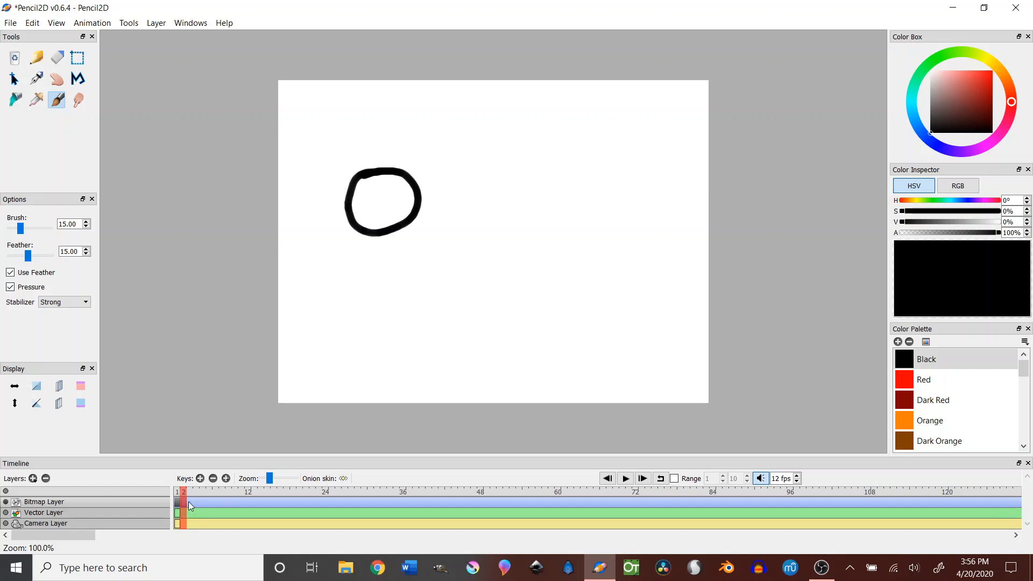
left_click(189, 491)
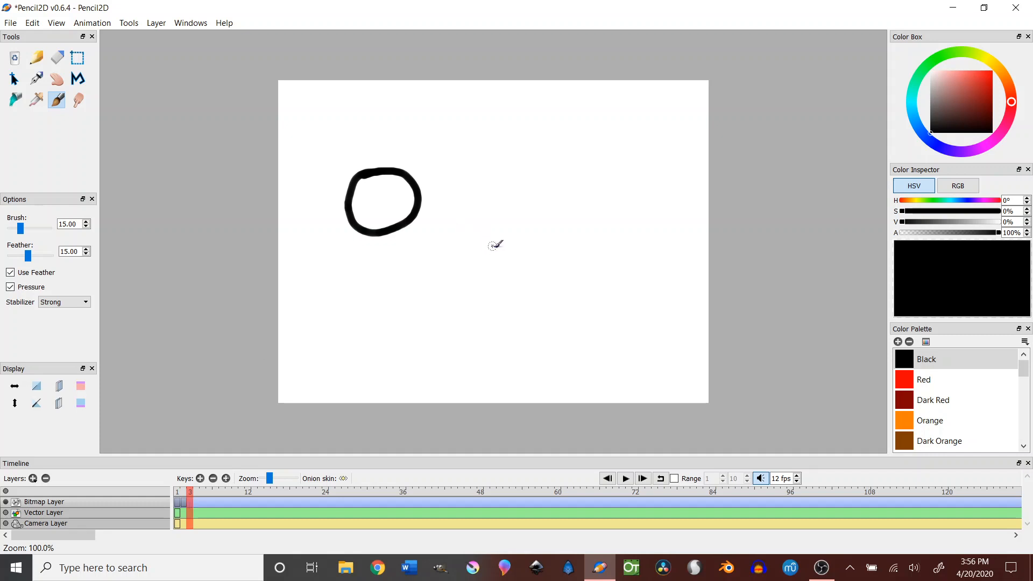
left_click_drag(475, 251, 540, 297)
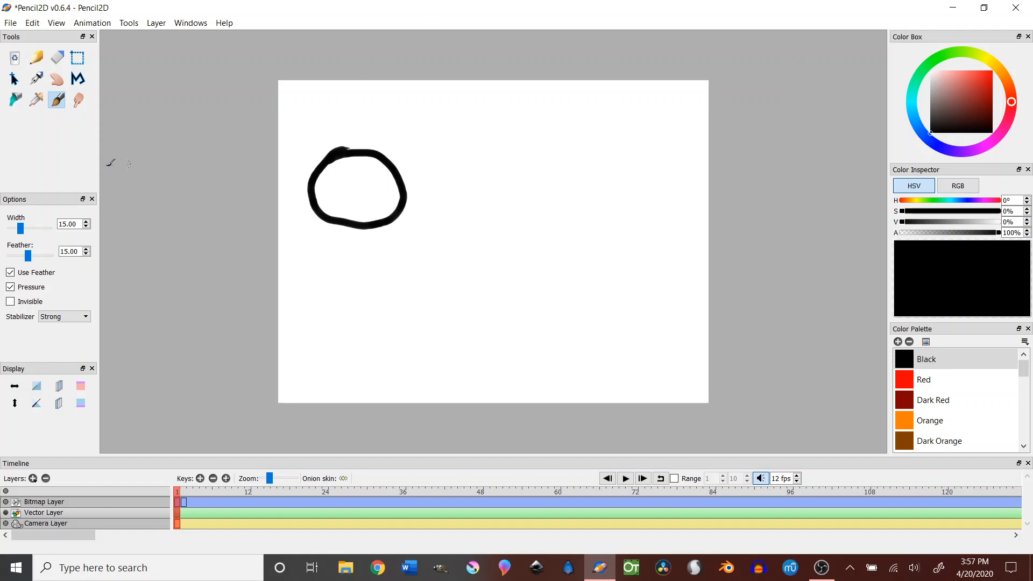
mouse_move(172, 198)
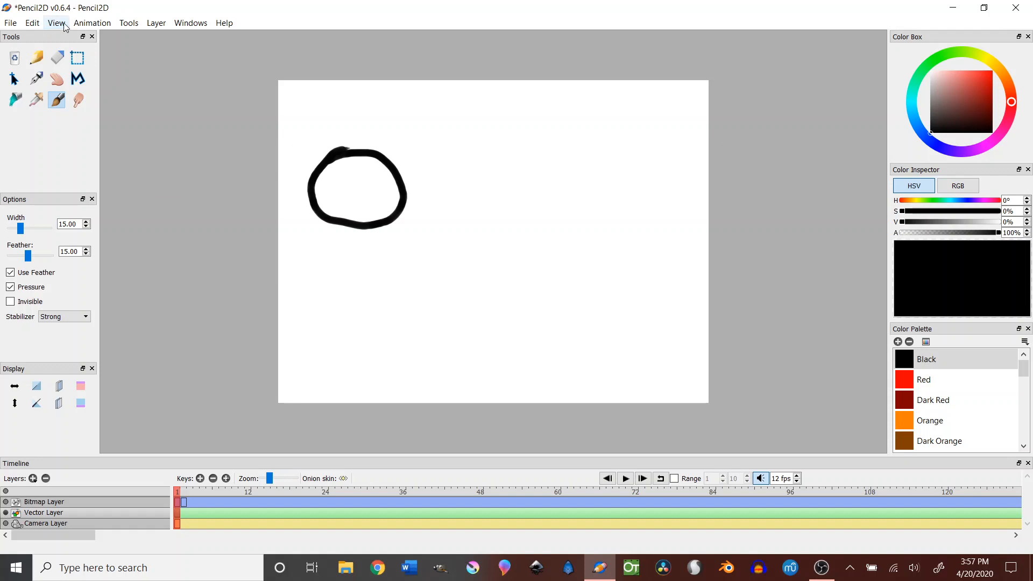
Browse the View, Animation and Tools menus without changing the drawing
left_click(91, 23)
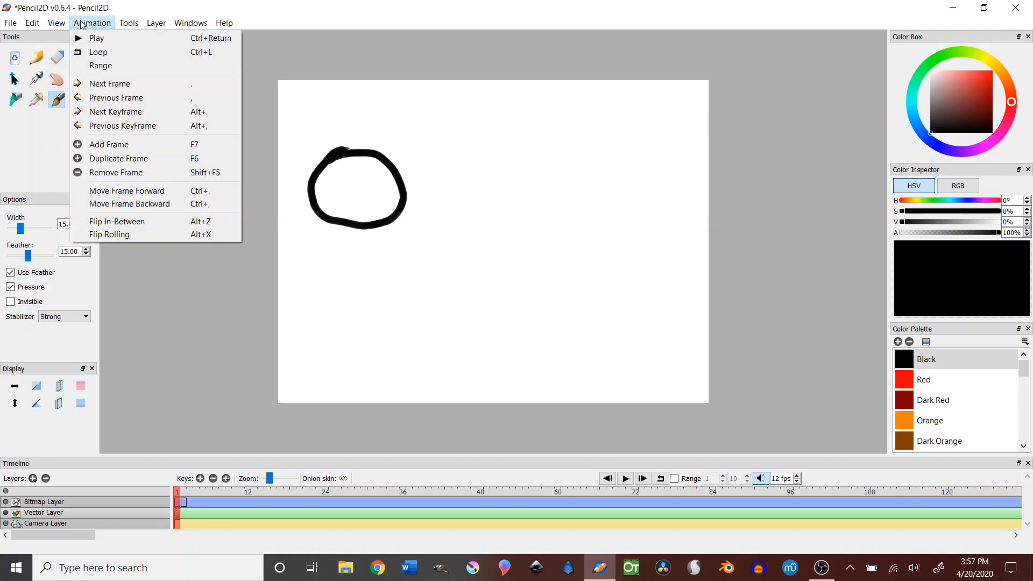
left_click(129, 22)
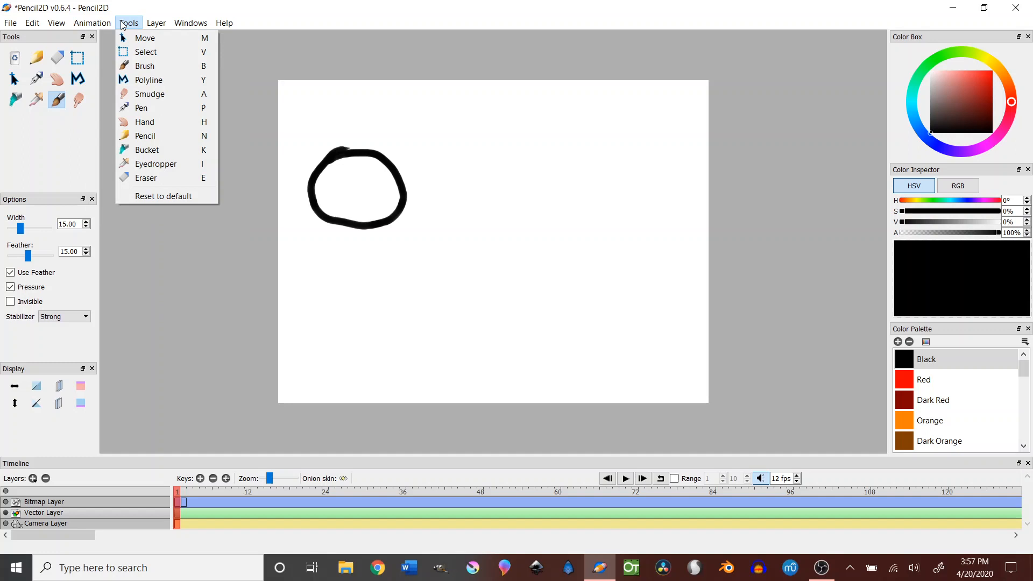
left_click(156, 22)
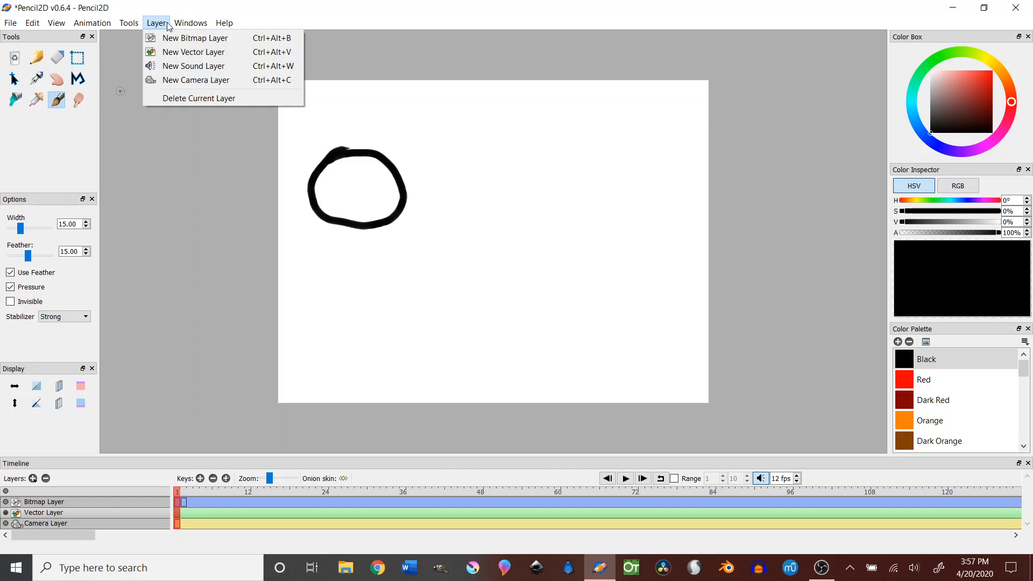
Tour the Layer menu, then close Pencil2D, raising the unsaved-changes warning
left_click(223, 23)
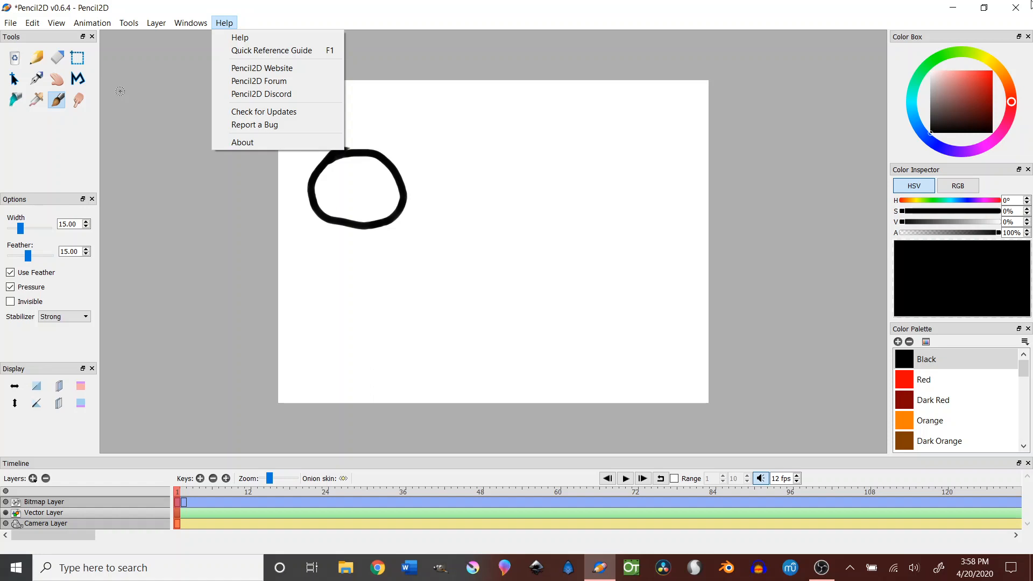
mouse_move(494, 258)
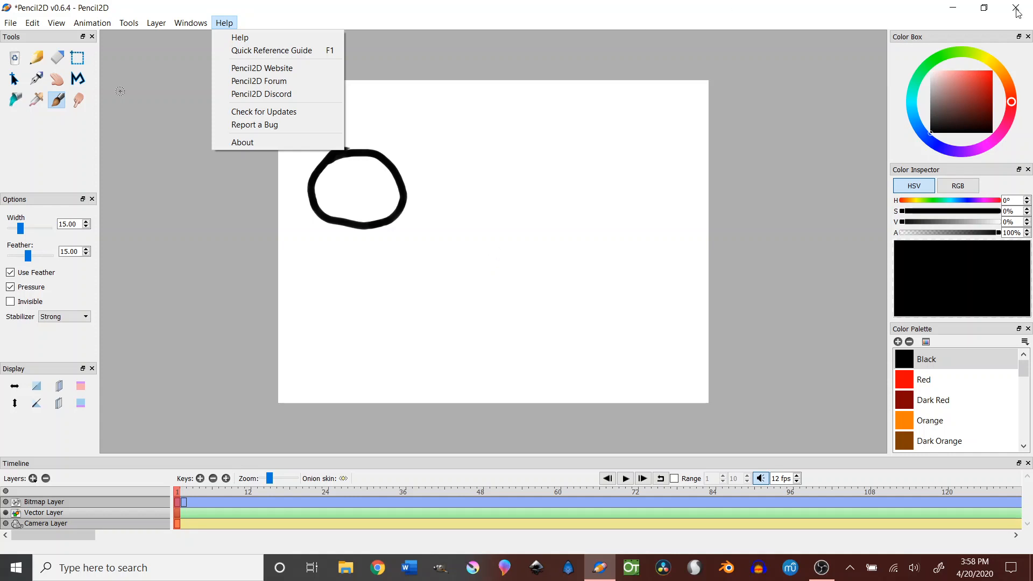
left_click(1017, 7)
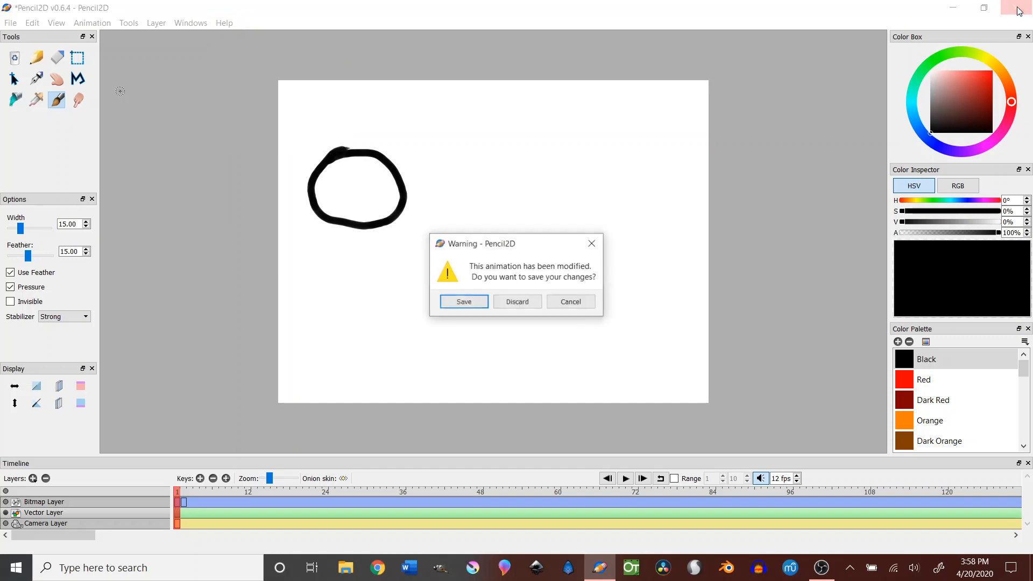
Discard the unsaved circle animation so Pencil2D closes to the desktop
left_click(516, 301)
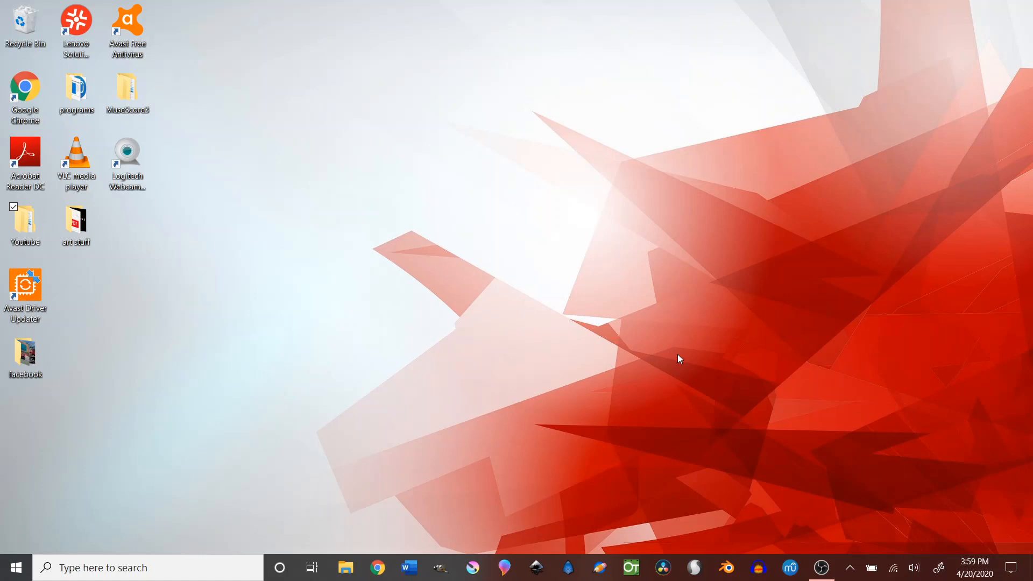
mouse_move(717, 362)
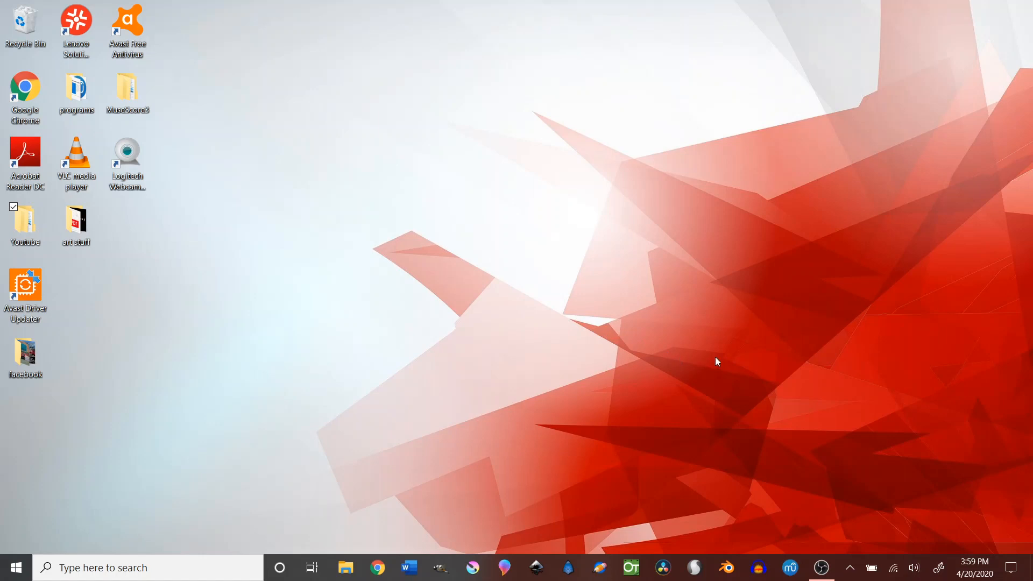